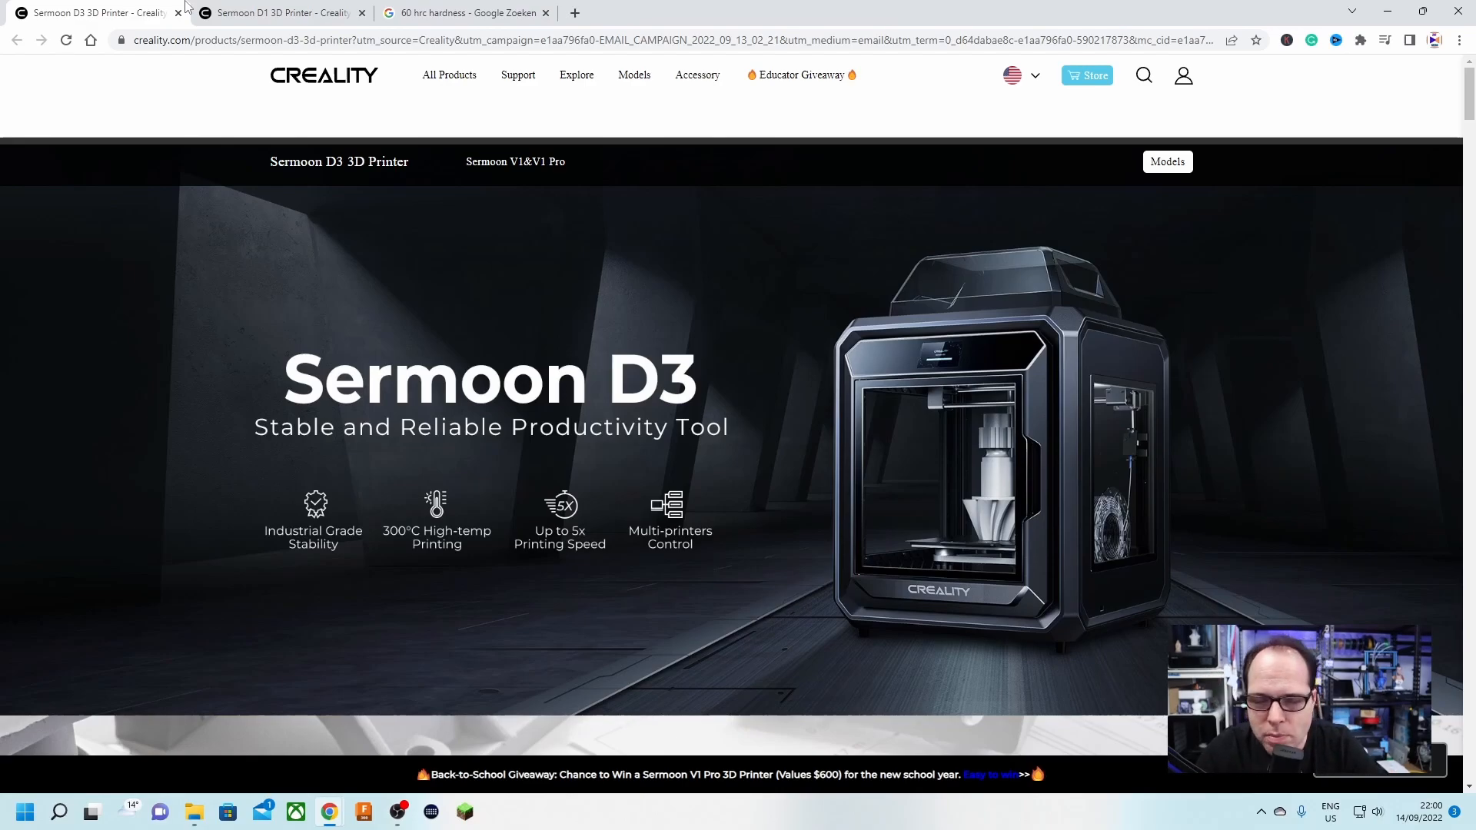
pyautogui.moveTo(942, 505)
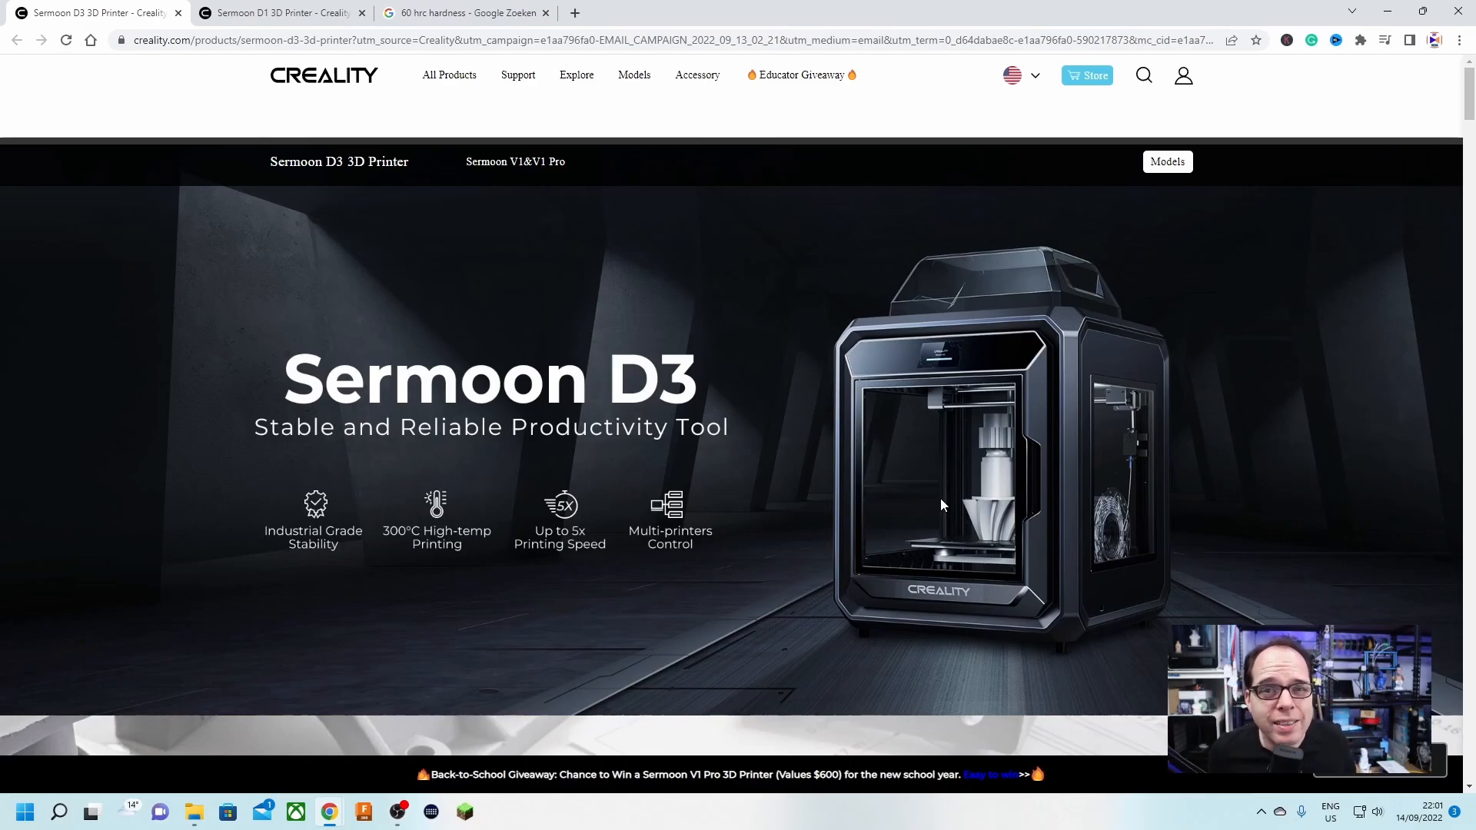
pyautogui.moveTo(950, 480)
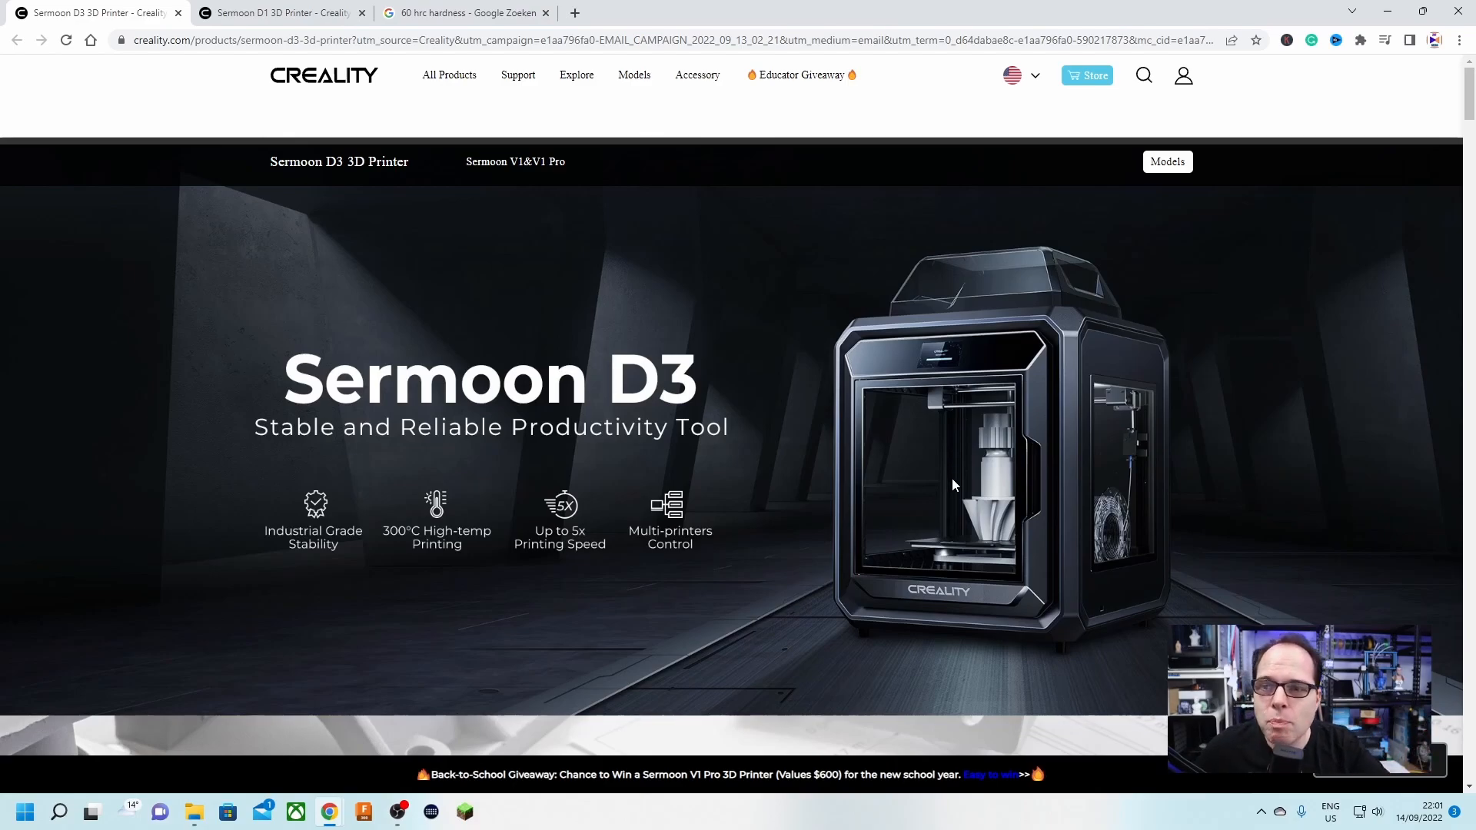
pyautogui.moveTo(959, 479)
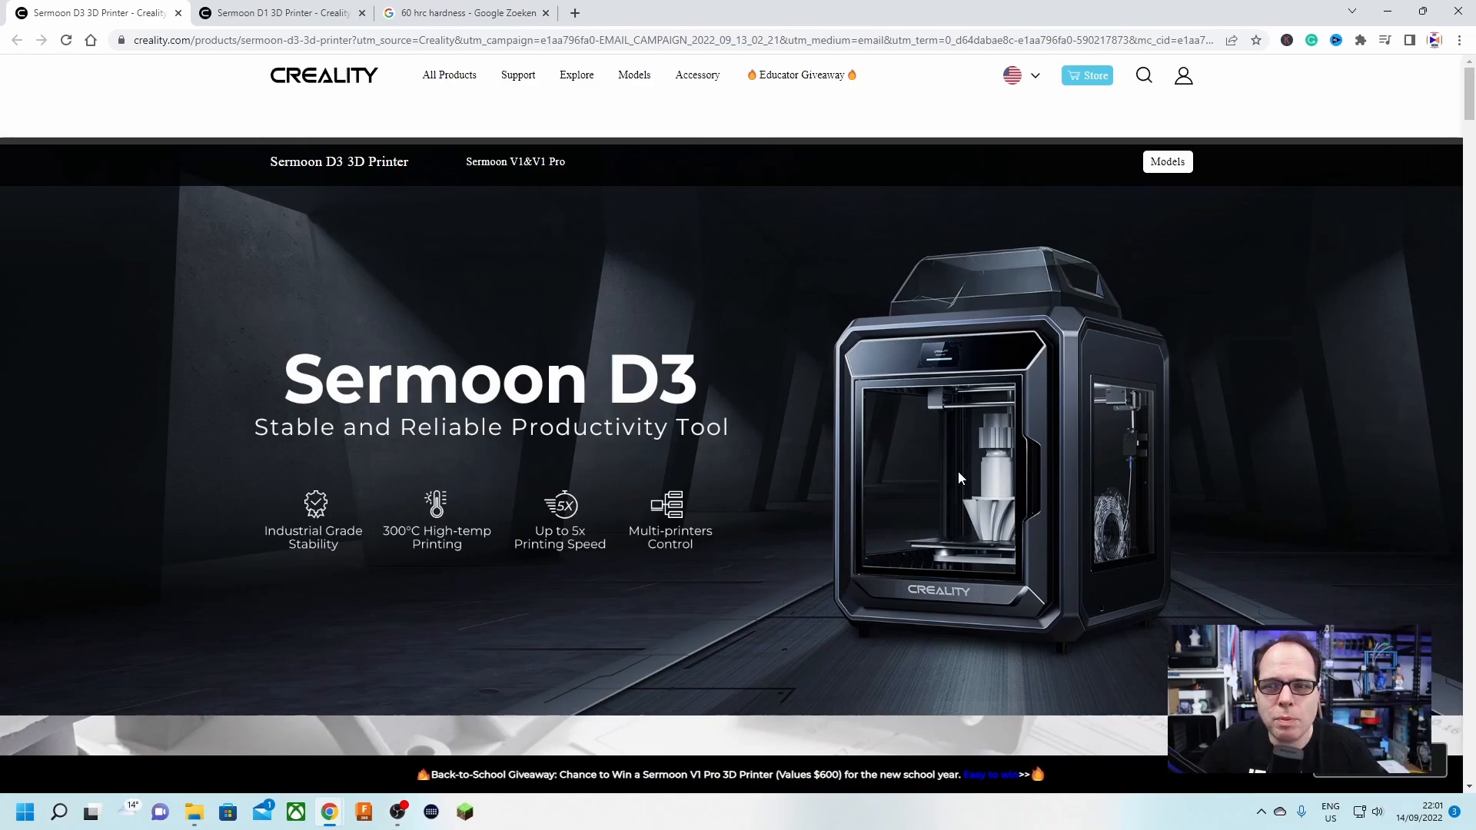
pyautogui.moveTo(1239, 470)
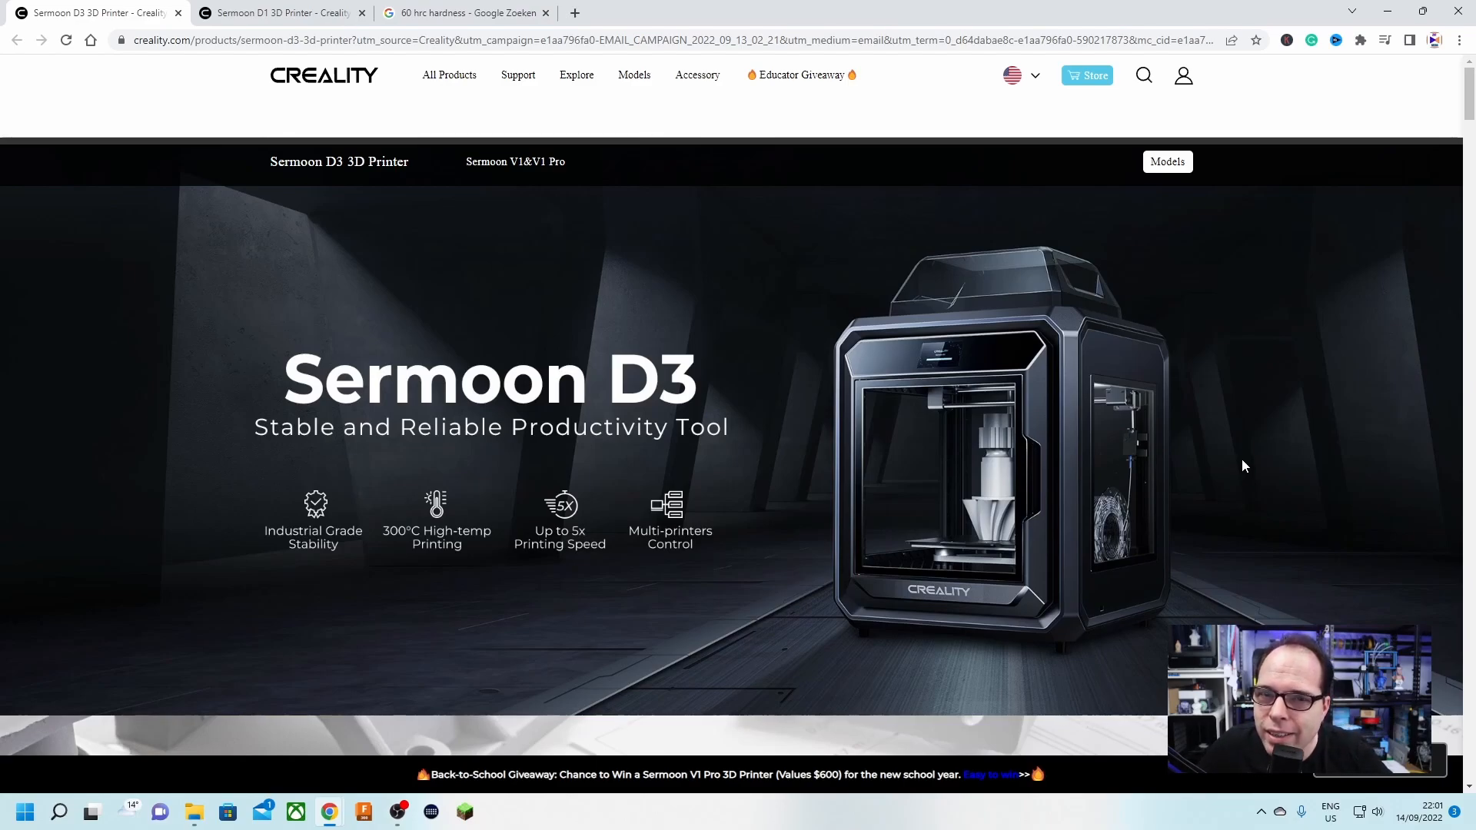
pyautogui.moveTo(1239, 496)
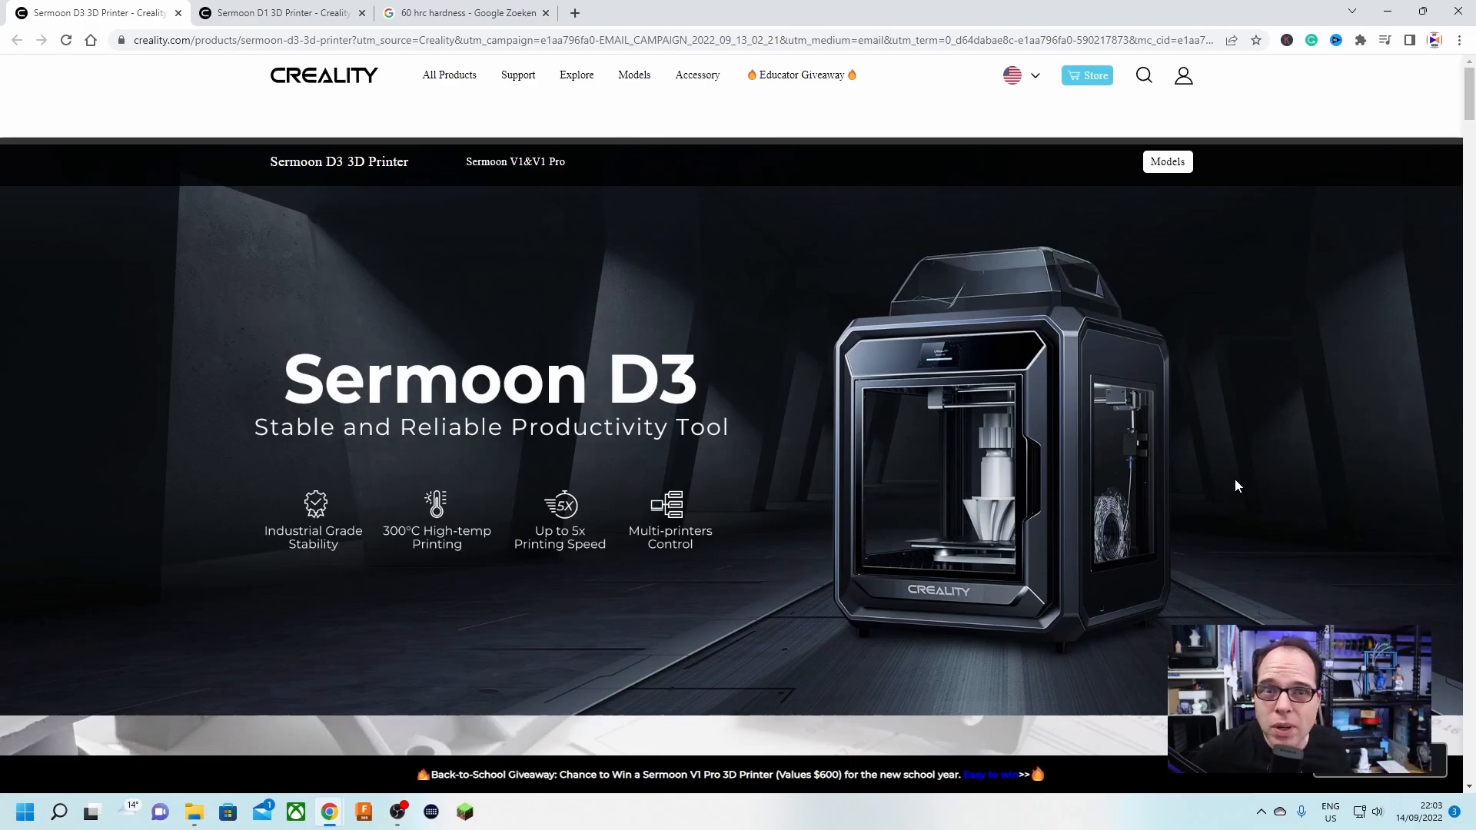
pyautogui.moveTo(1185, 492)
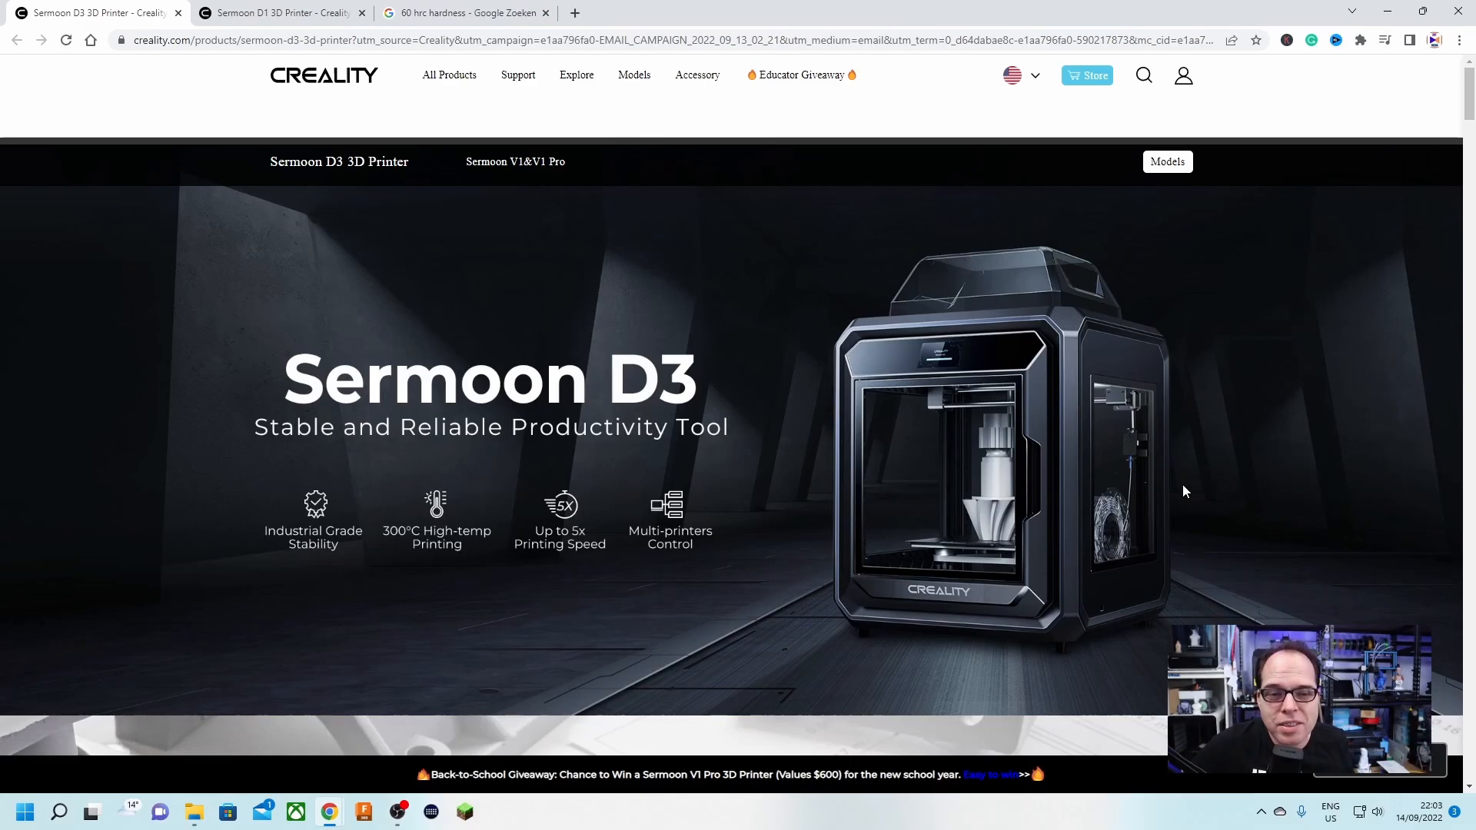
pyautogui.scroll(-3)
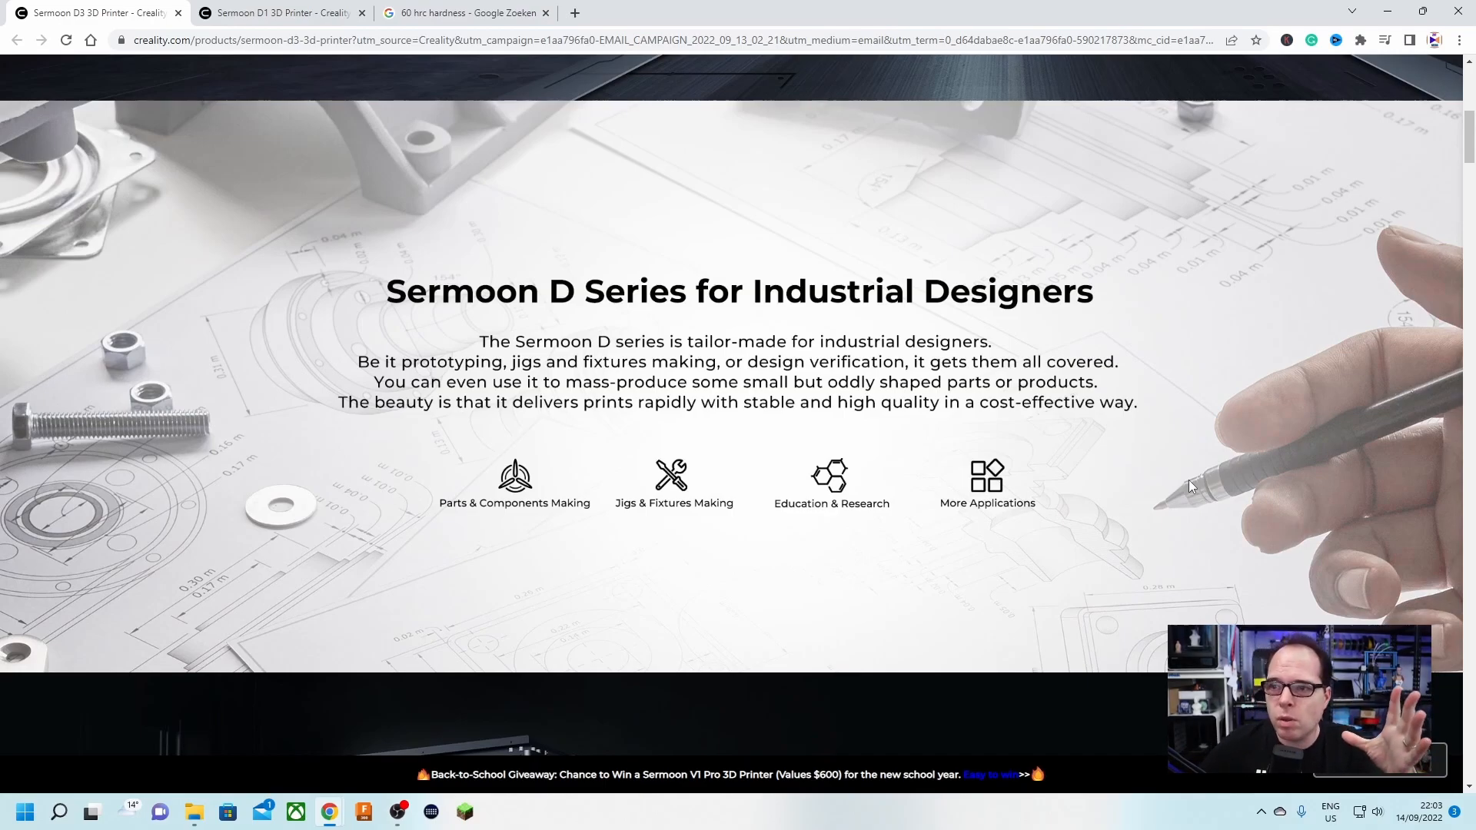
pyautogui.scroll(-3)
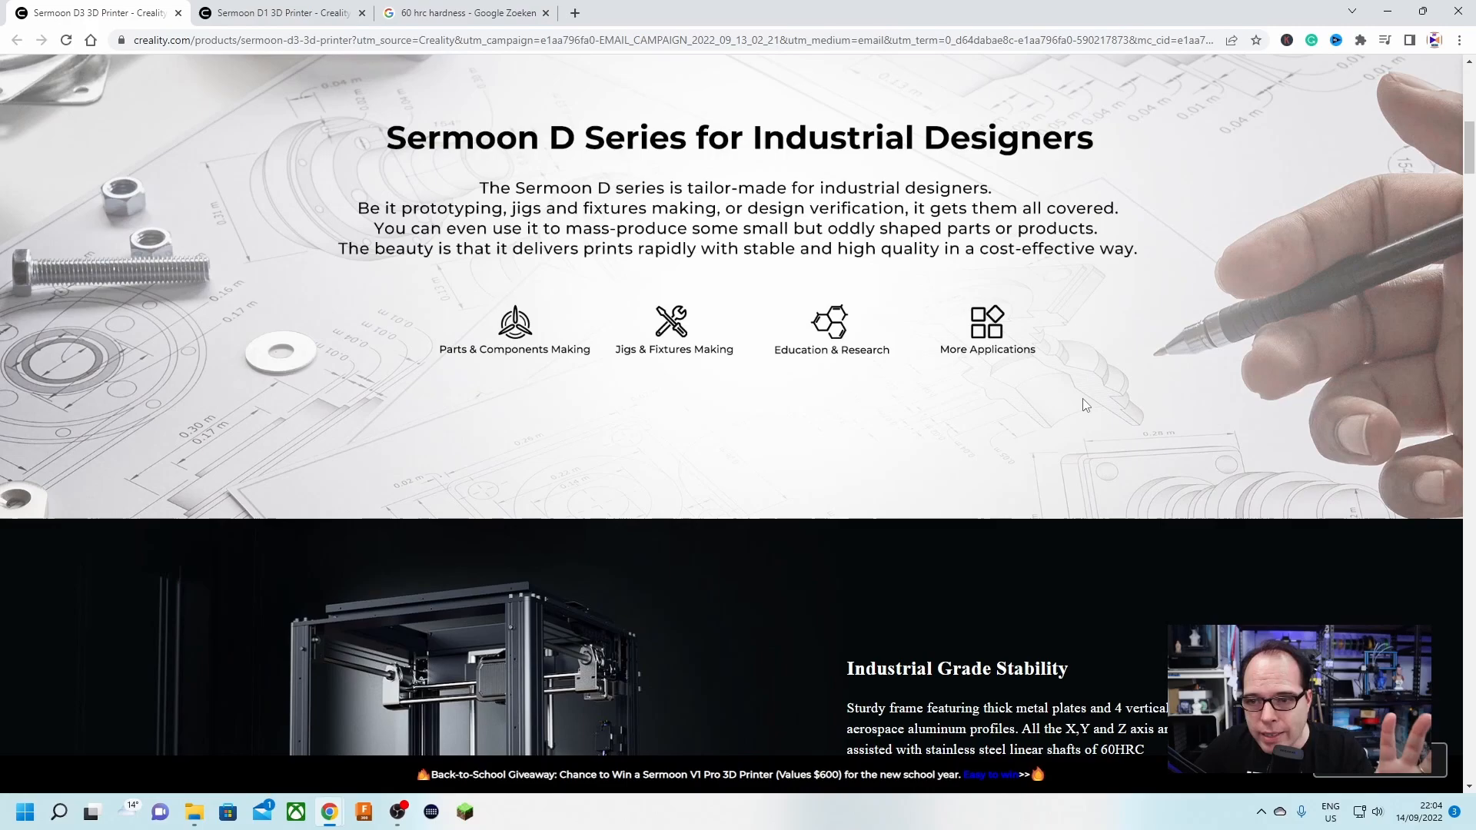
pyautogui.scroll(-3)
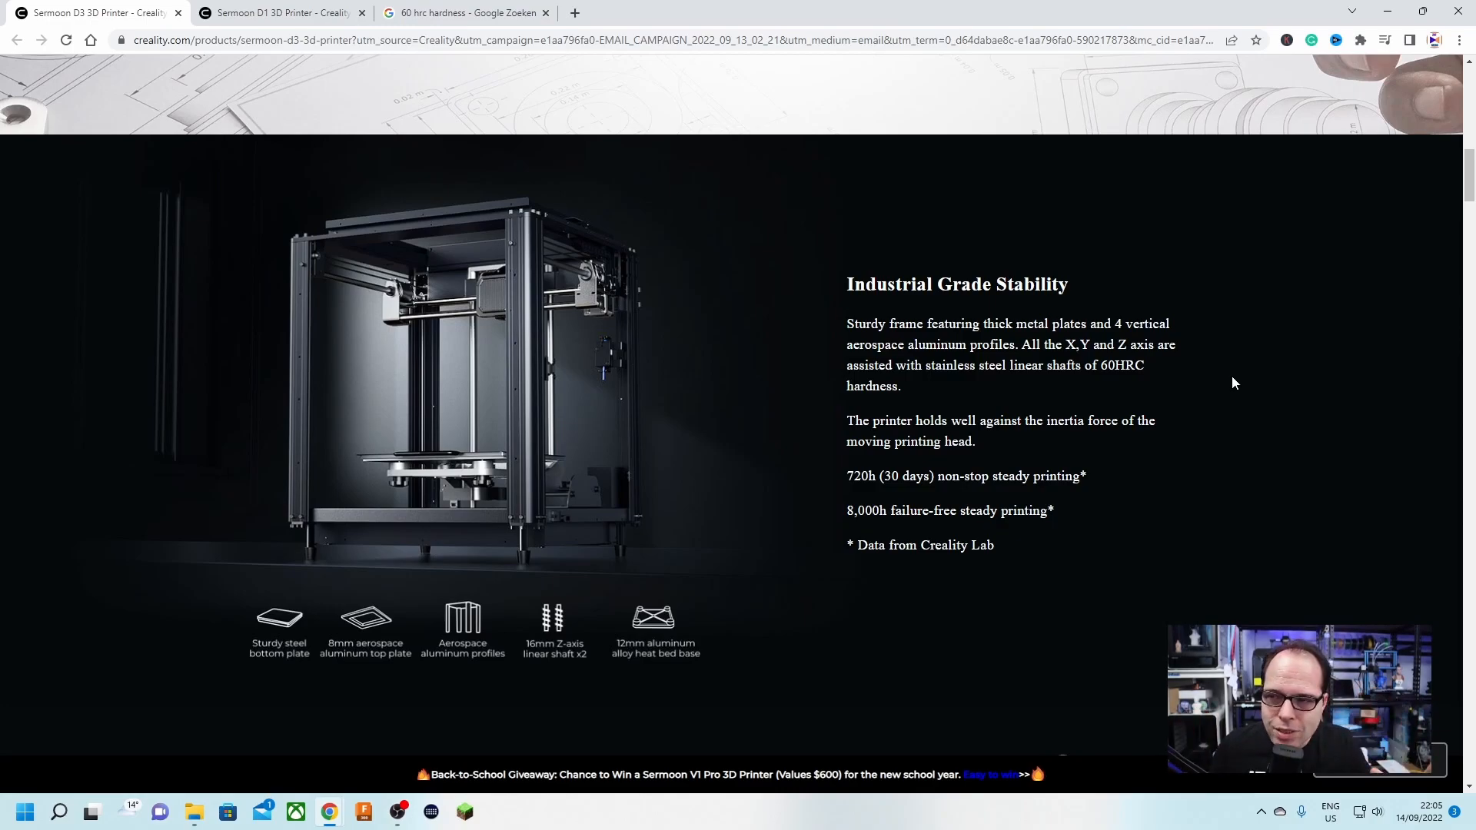
pyautogui.moveTo(1241, 389)
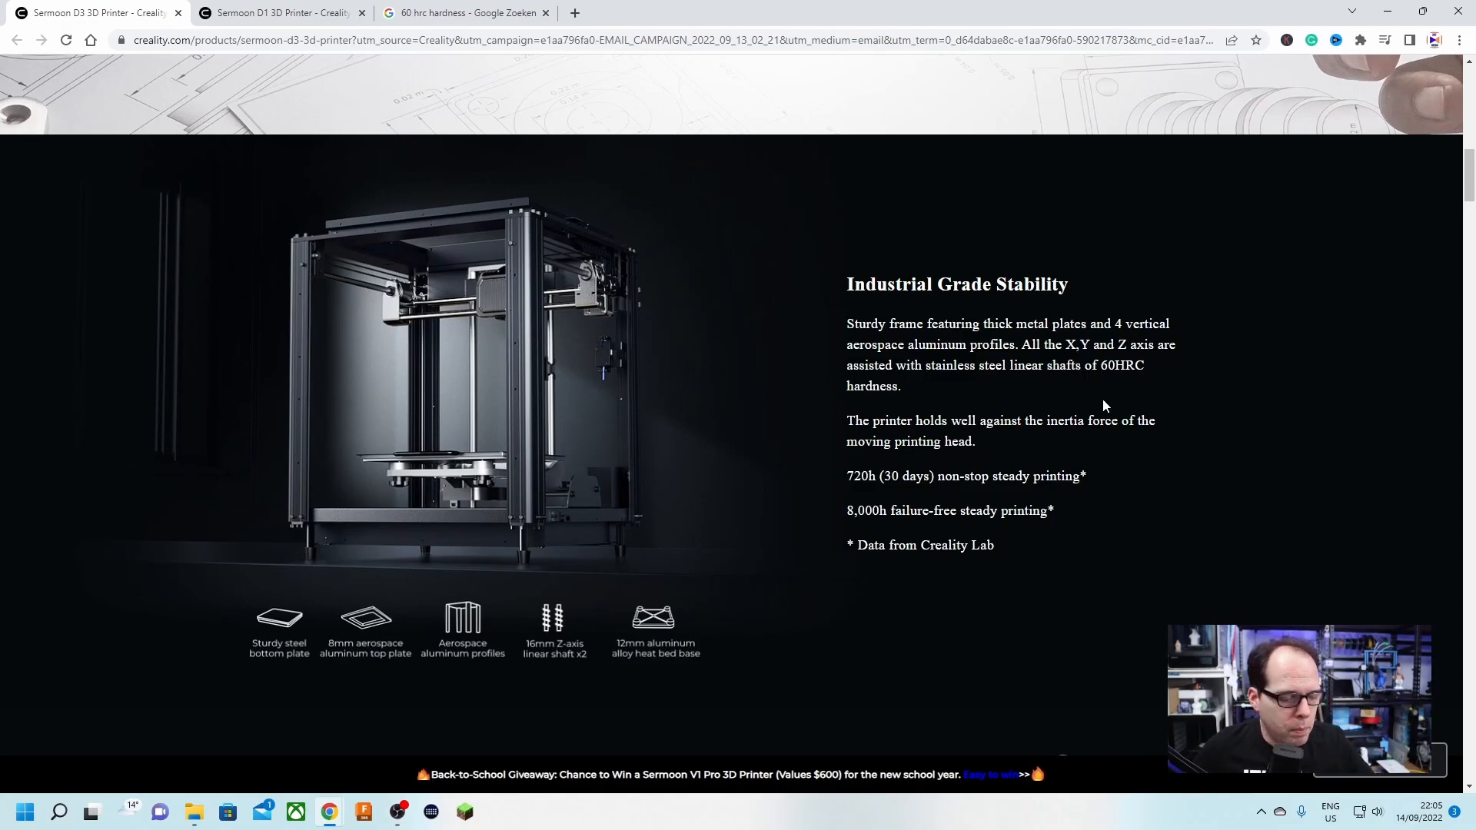
pyautogui.moveTo(934, 440)
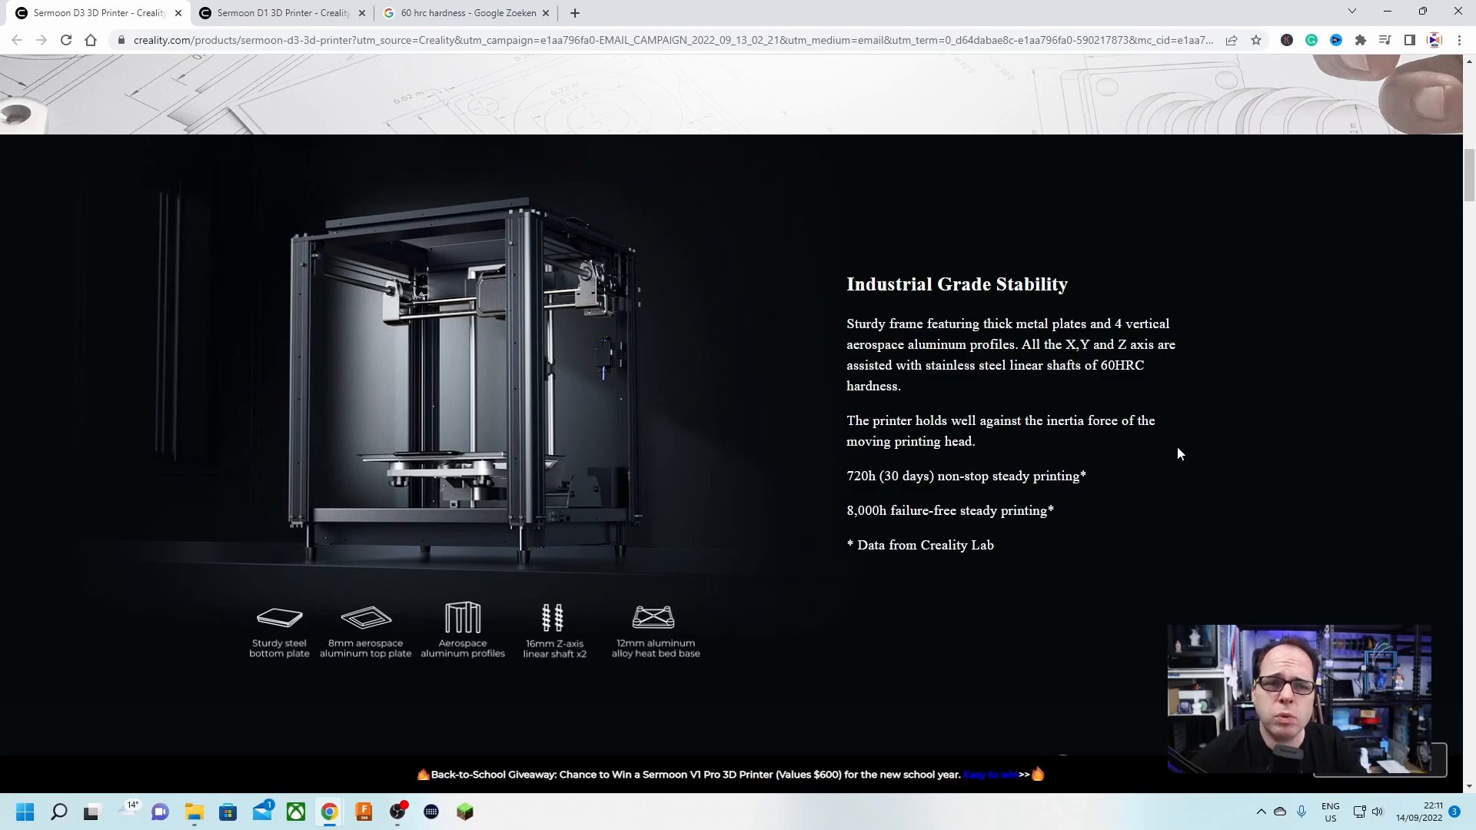
pyautogui.scroll(-3)
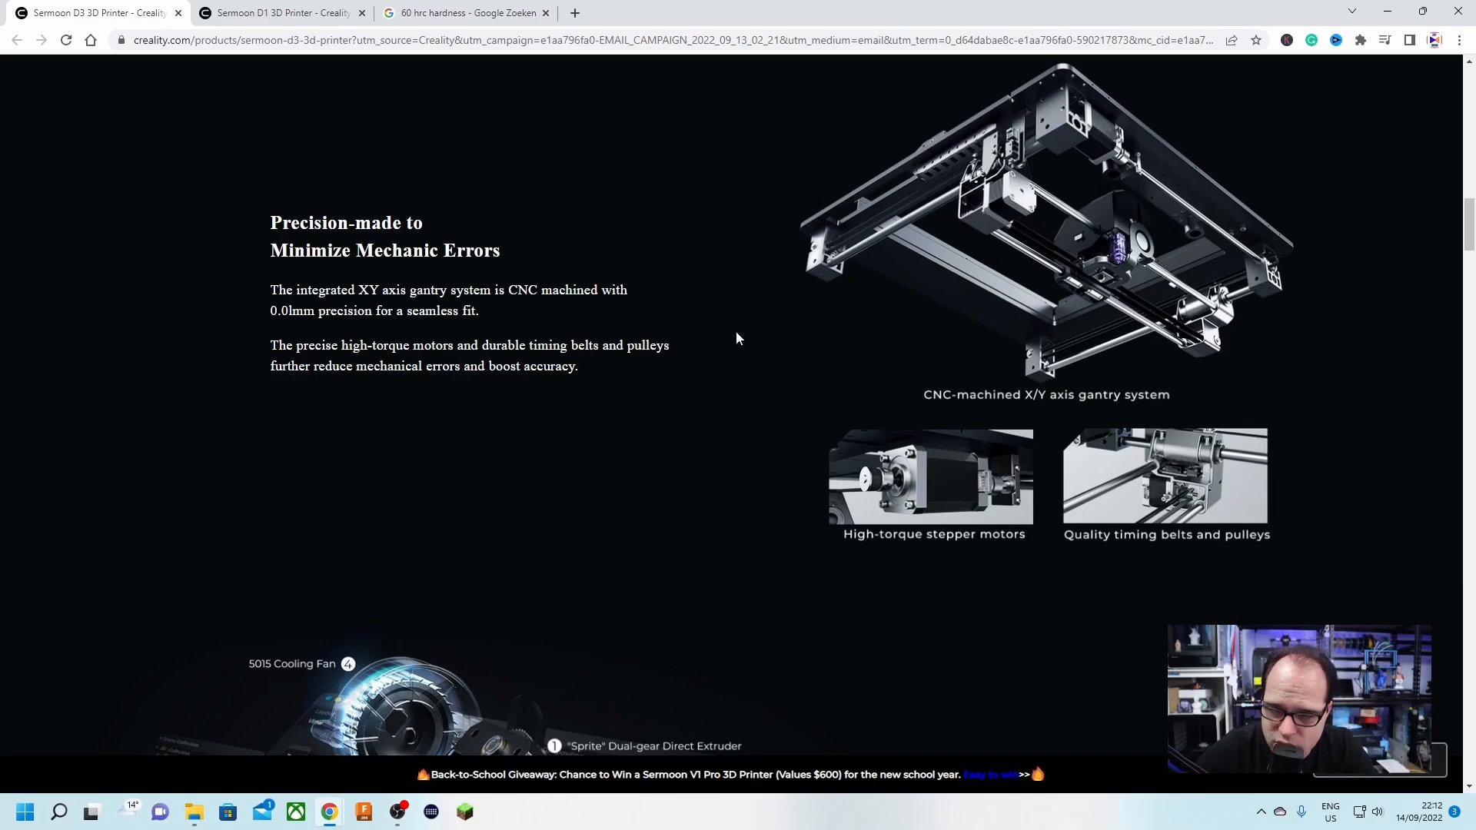
pyautogui.scroll(-3)
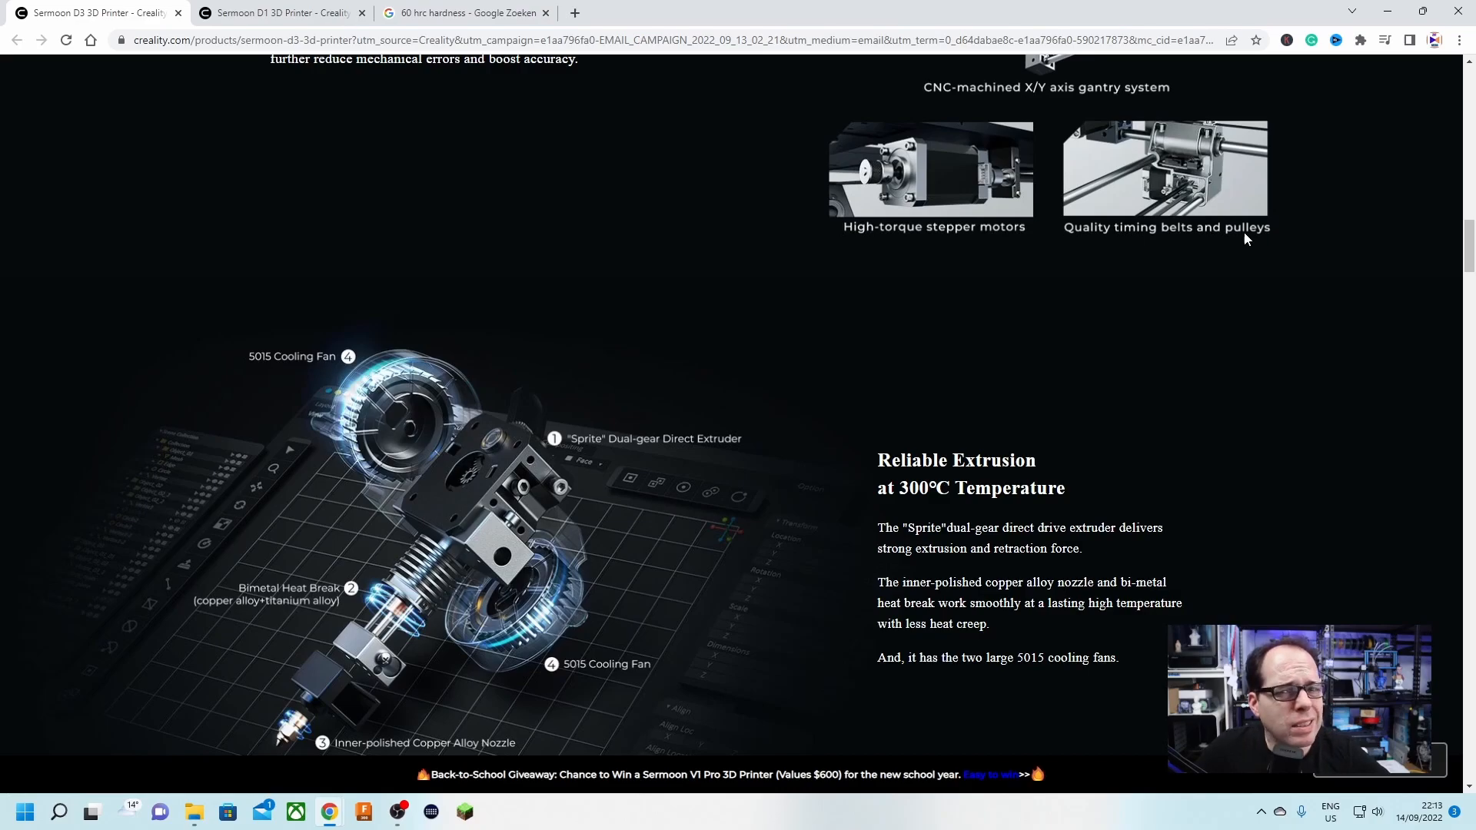
pyautogui.moveTo(1261, 261)
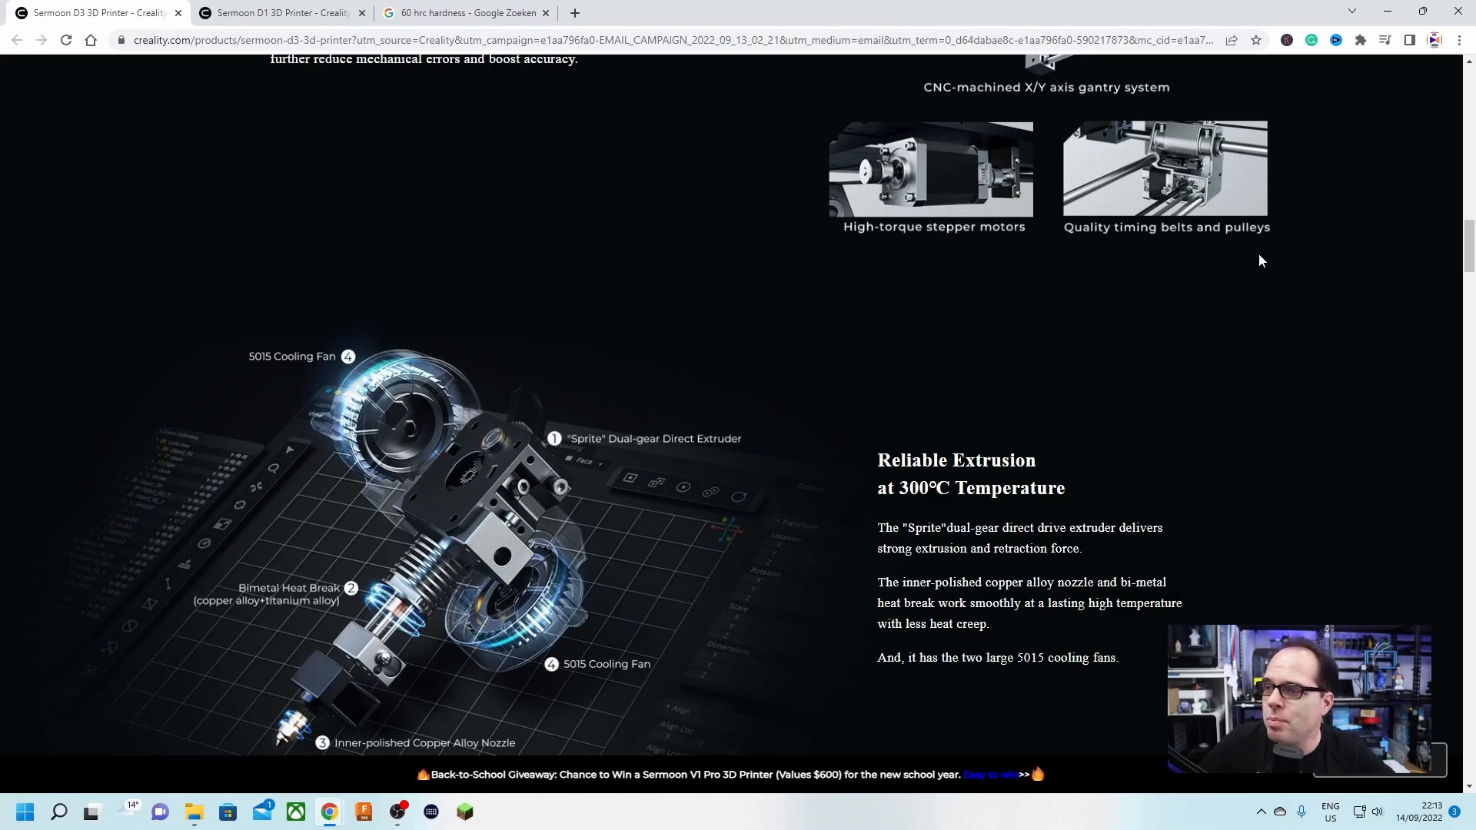
pyautogui.moveTo(1244, 267)
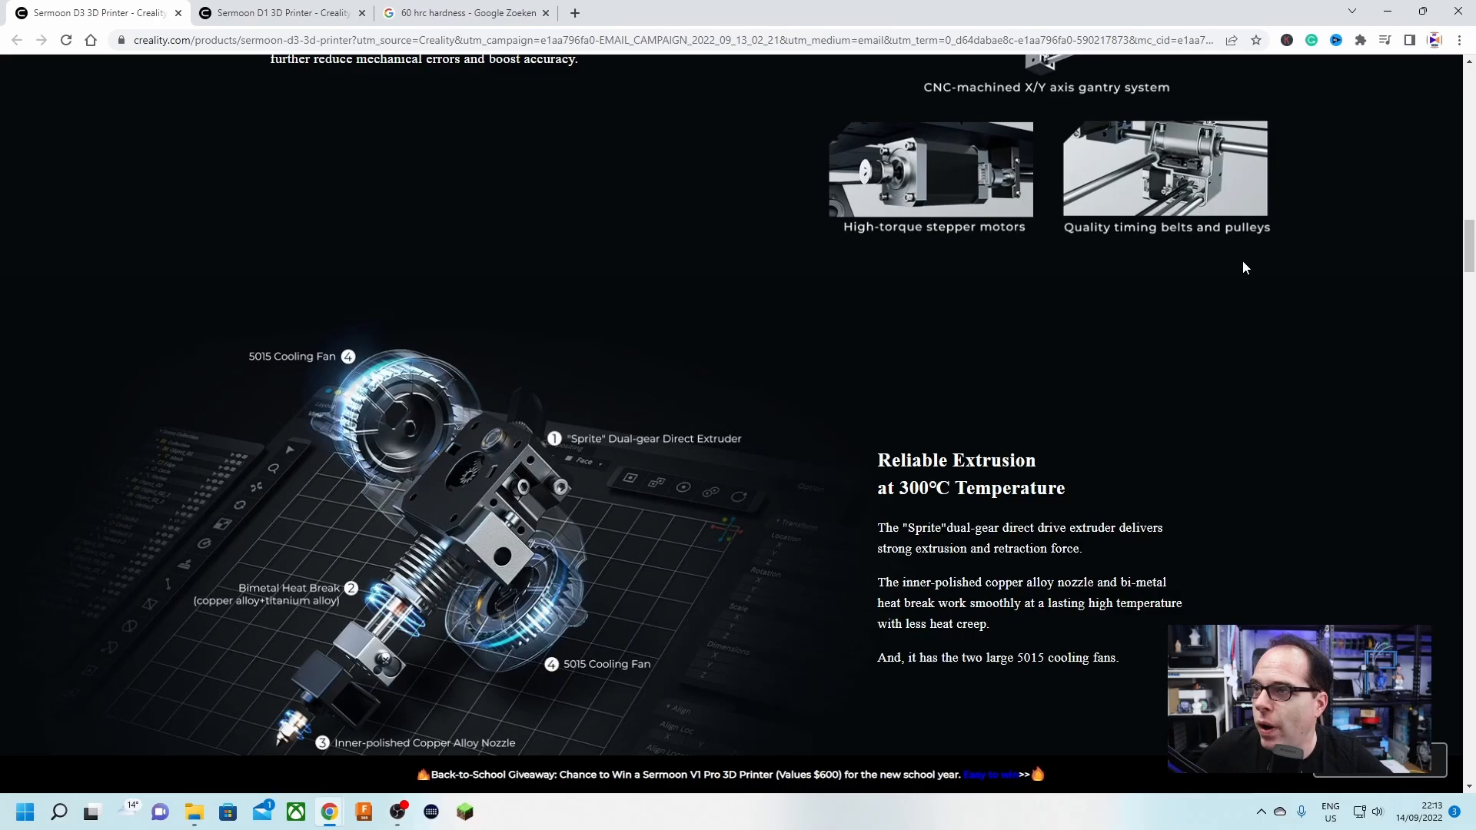
pyautogui.moveTo(909, 218)
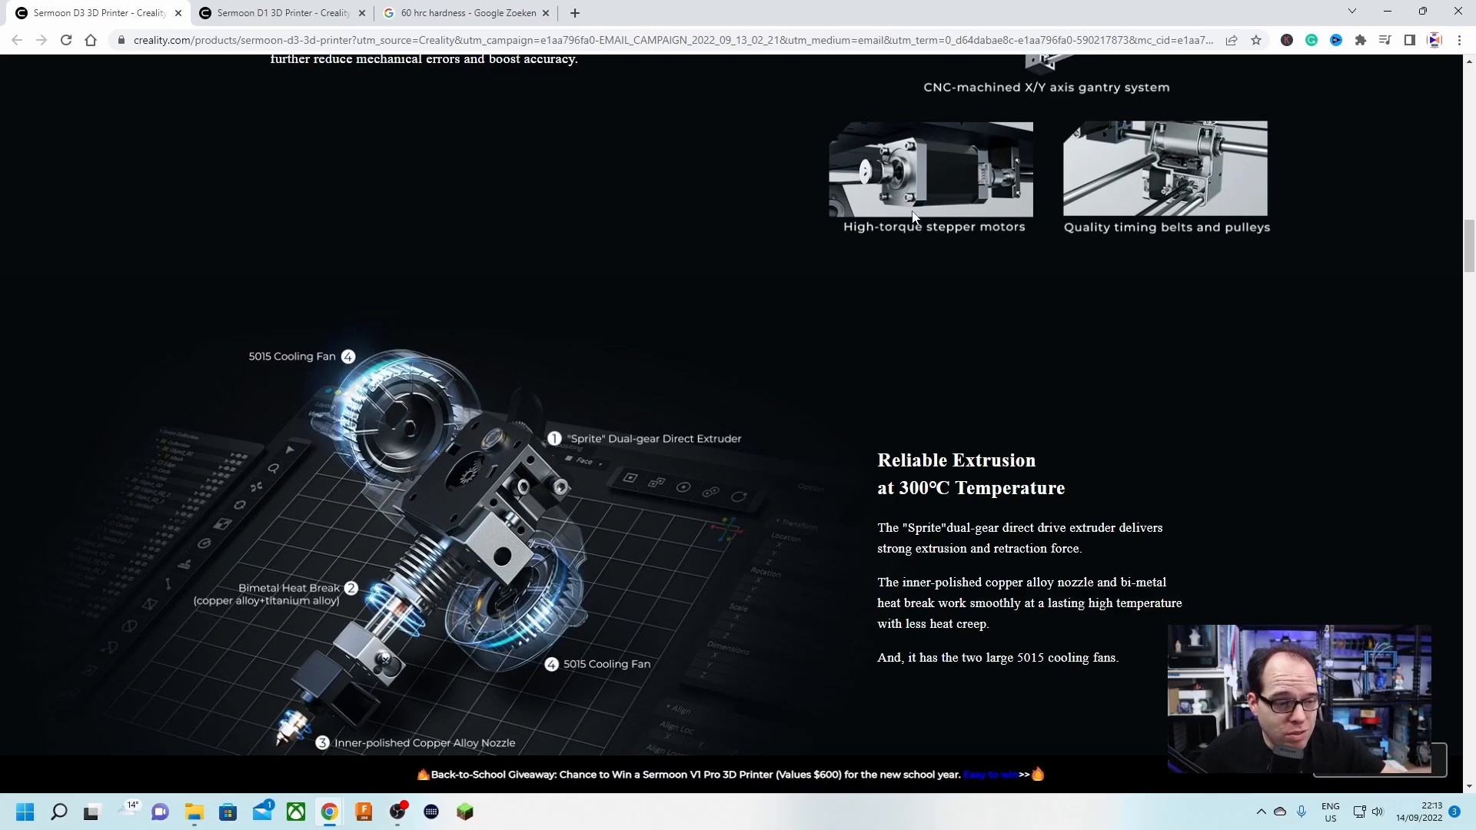
pyautogui.scroll(-3)
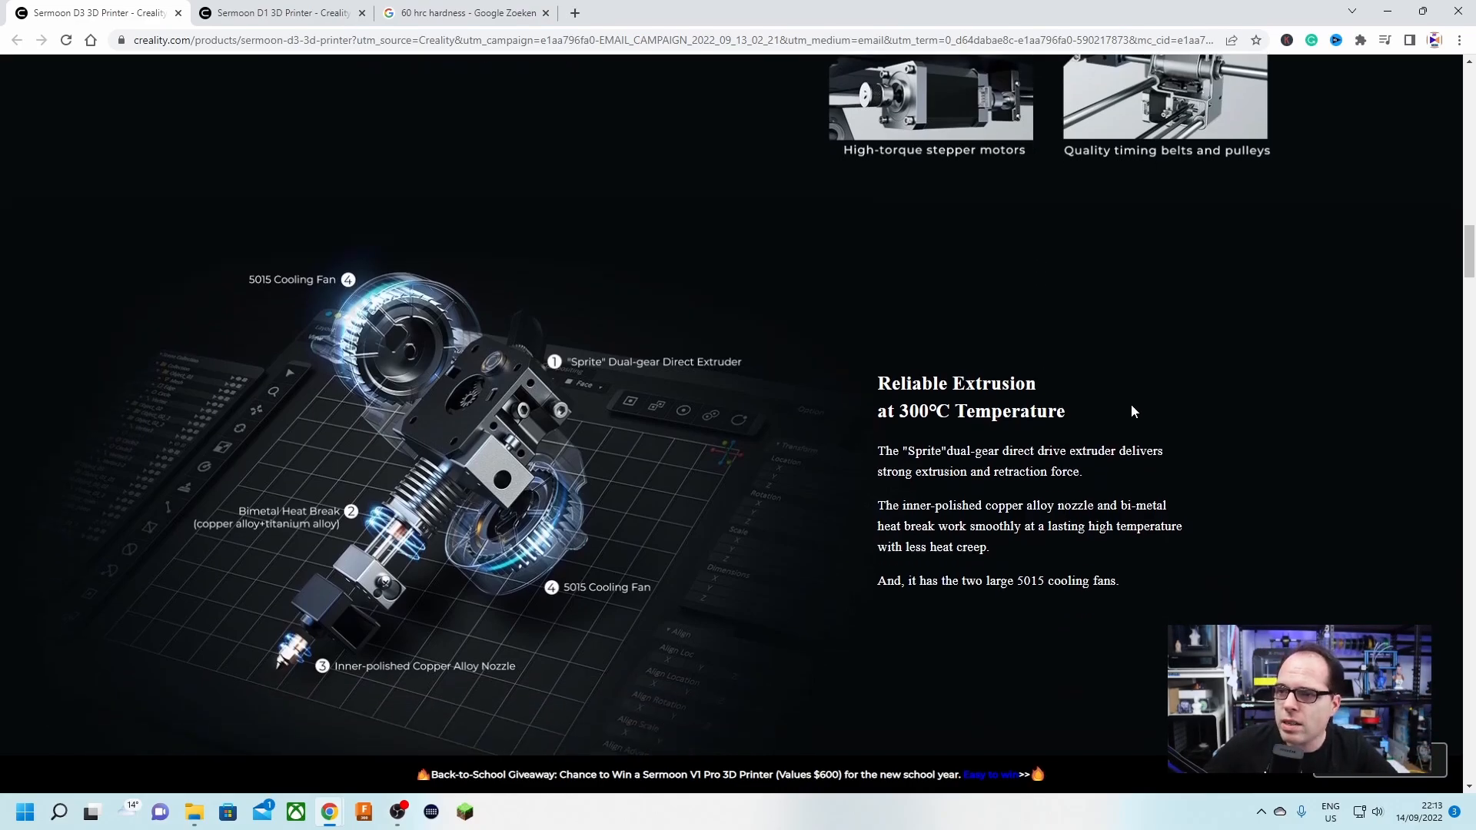
pyautogui.moveTo(1255, 400)
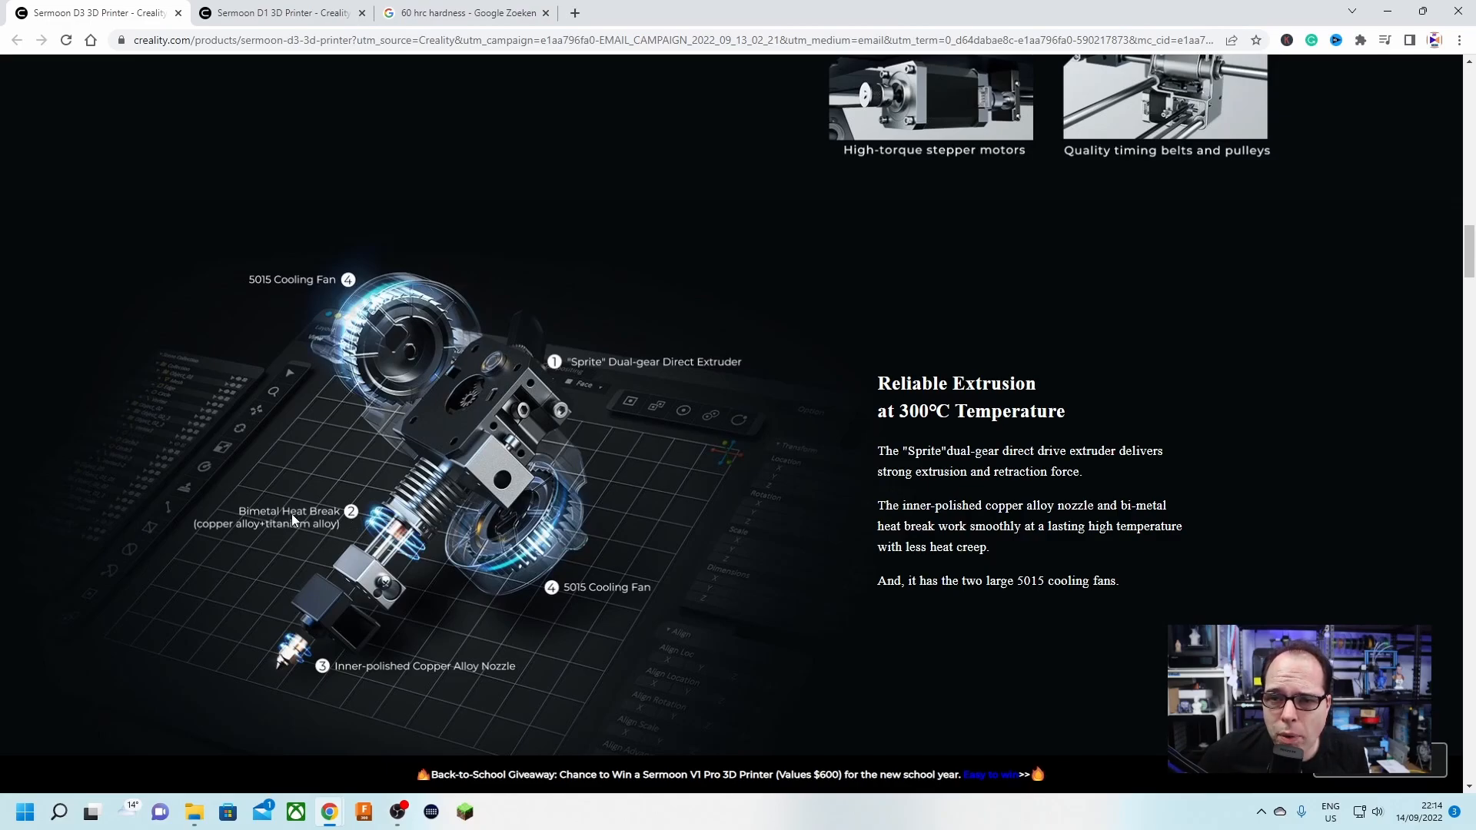
pyautogui.moveTo(233, 537)
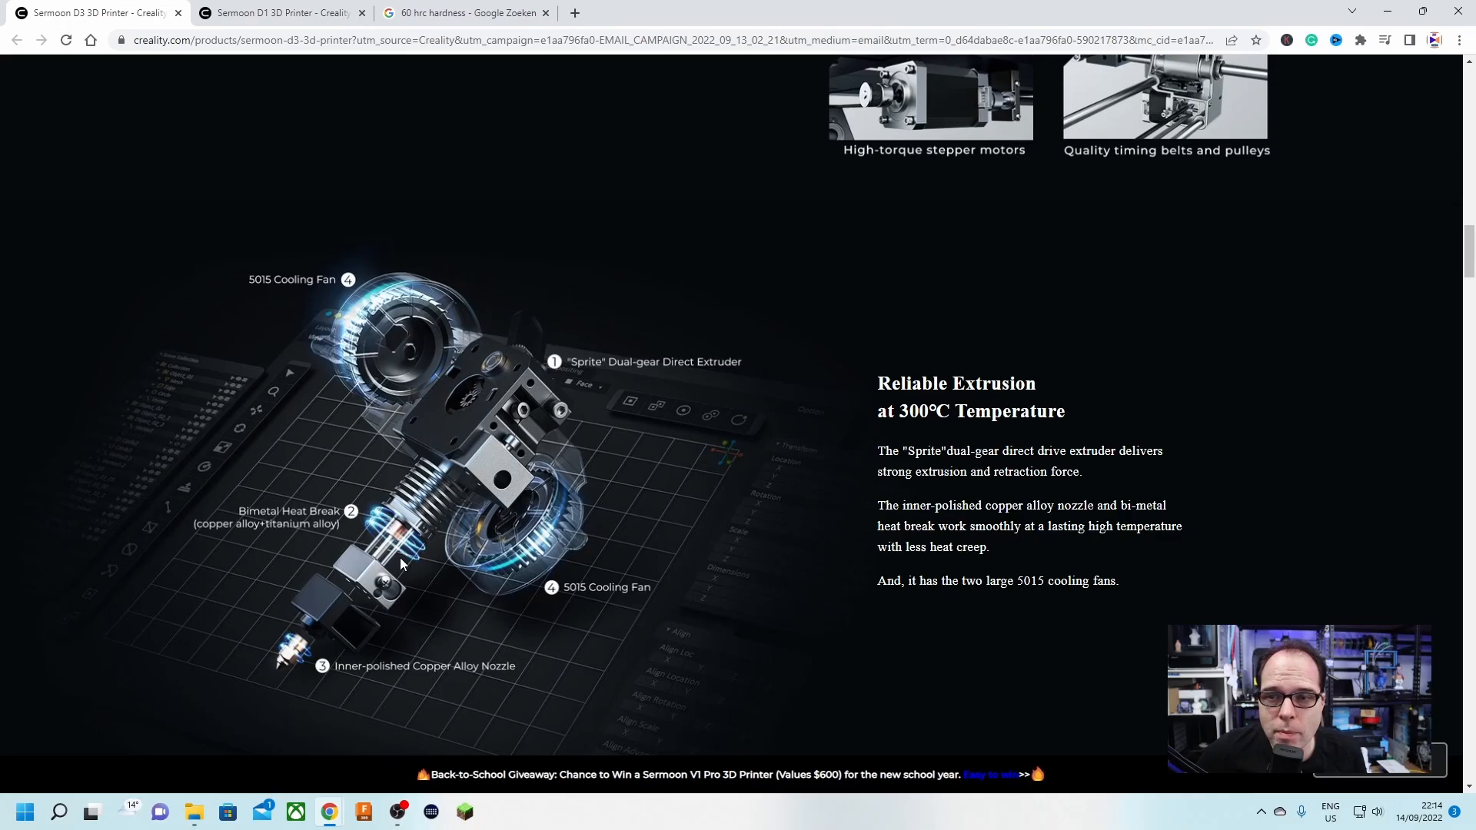
pyautogui.moveTo(607, 610)
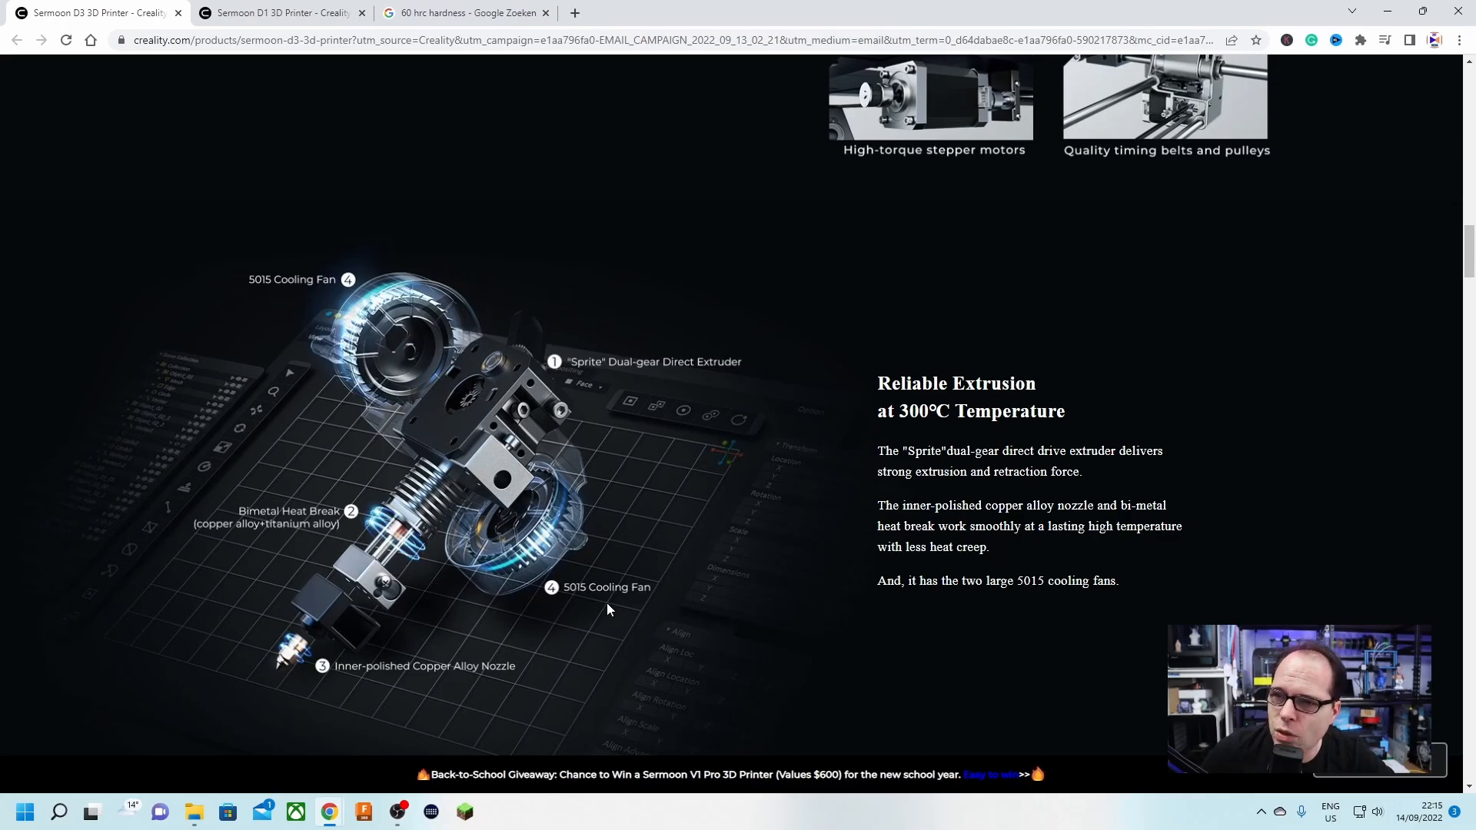
pyautogui.moveTo(417, 391)
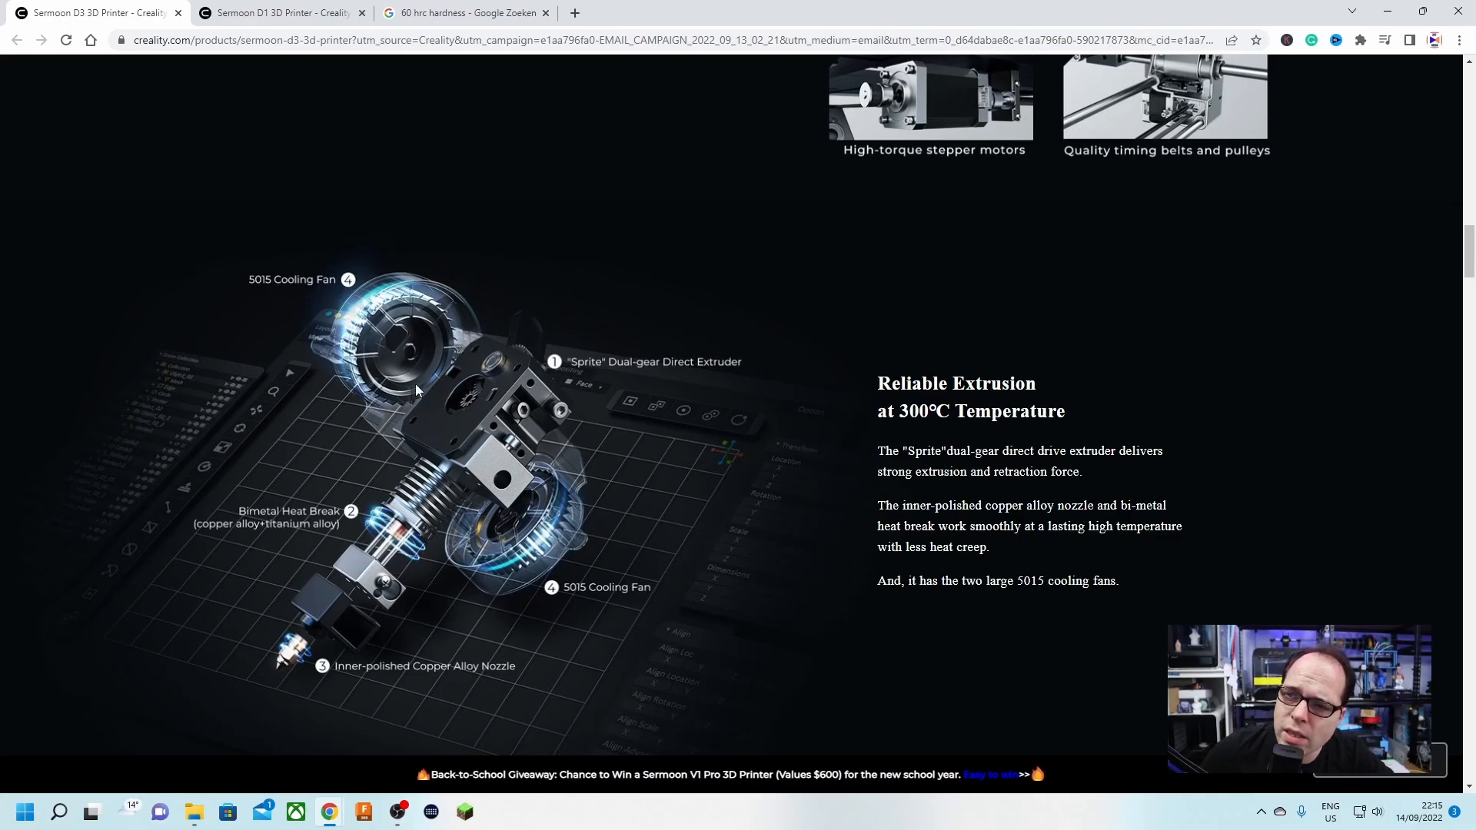
pyautogui.scroll(-3)
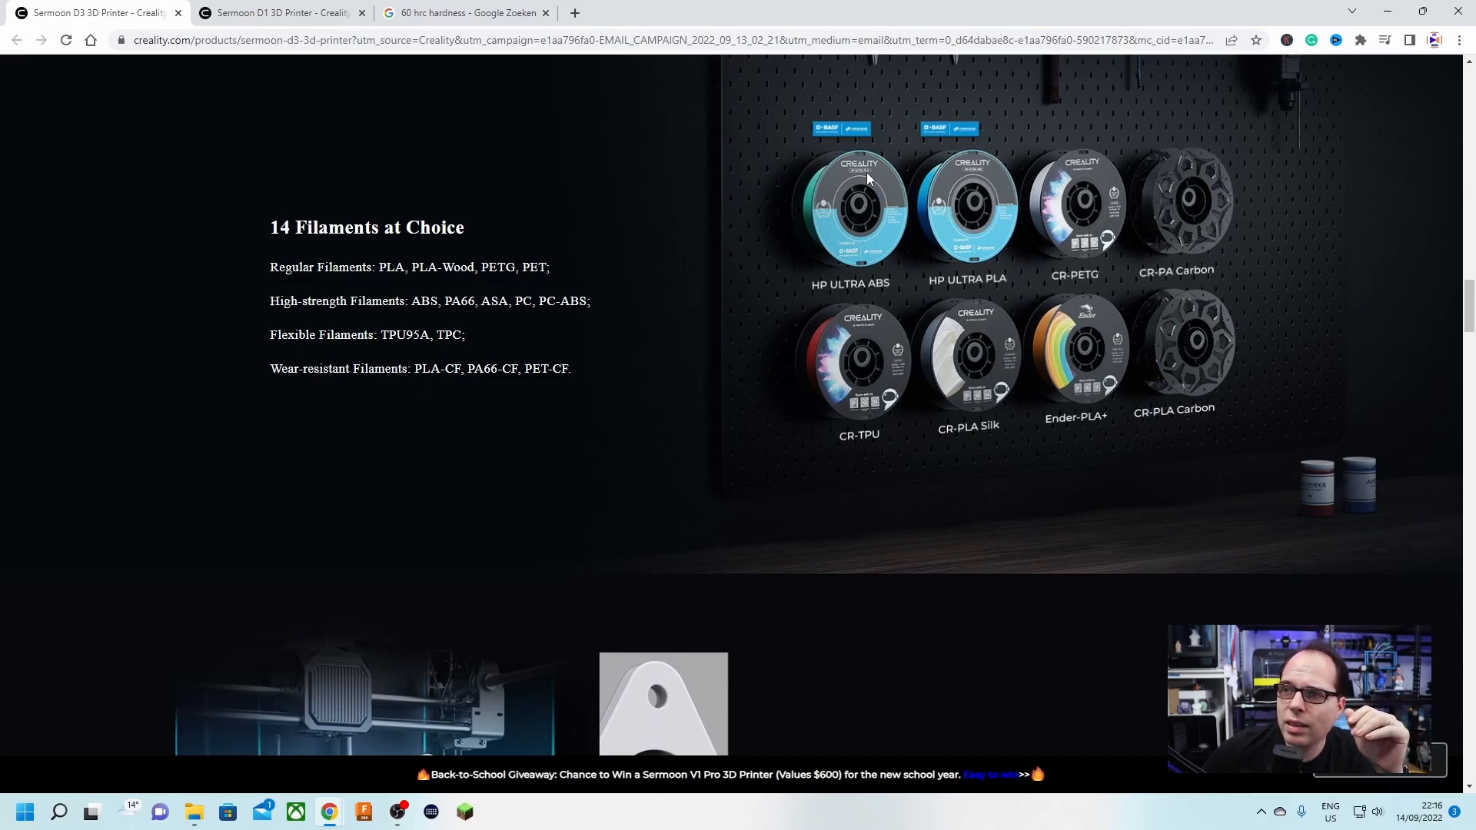
pyautogui.moveTo(852, 283)
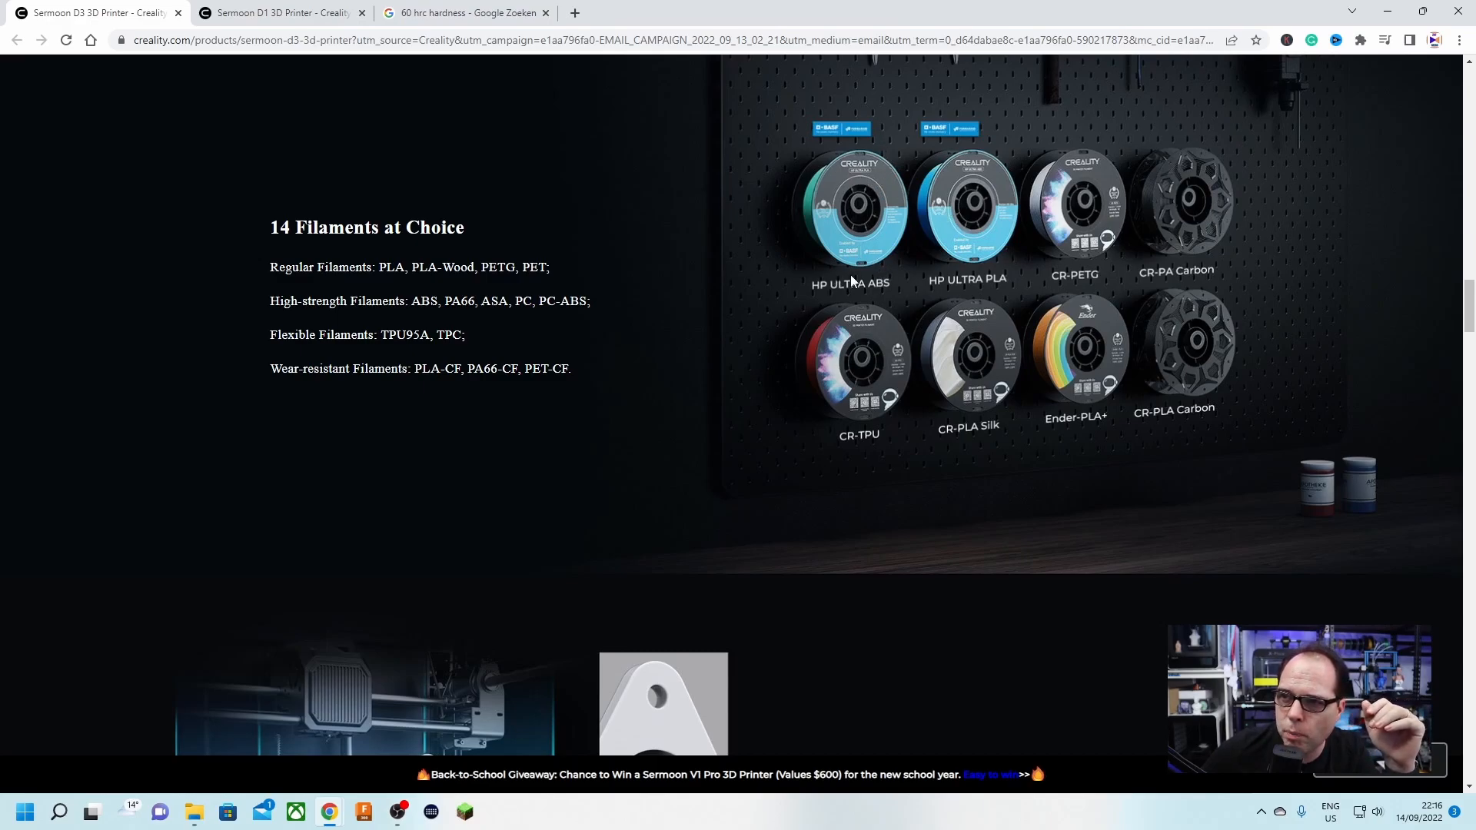
pyautogui.moveTo(921, 306)
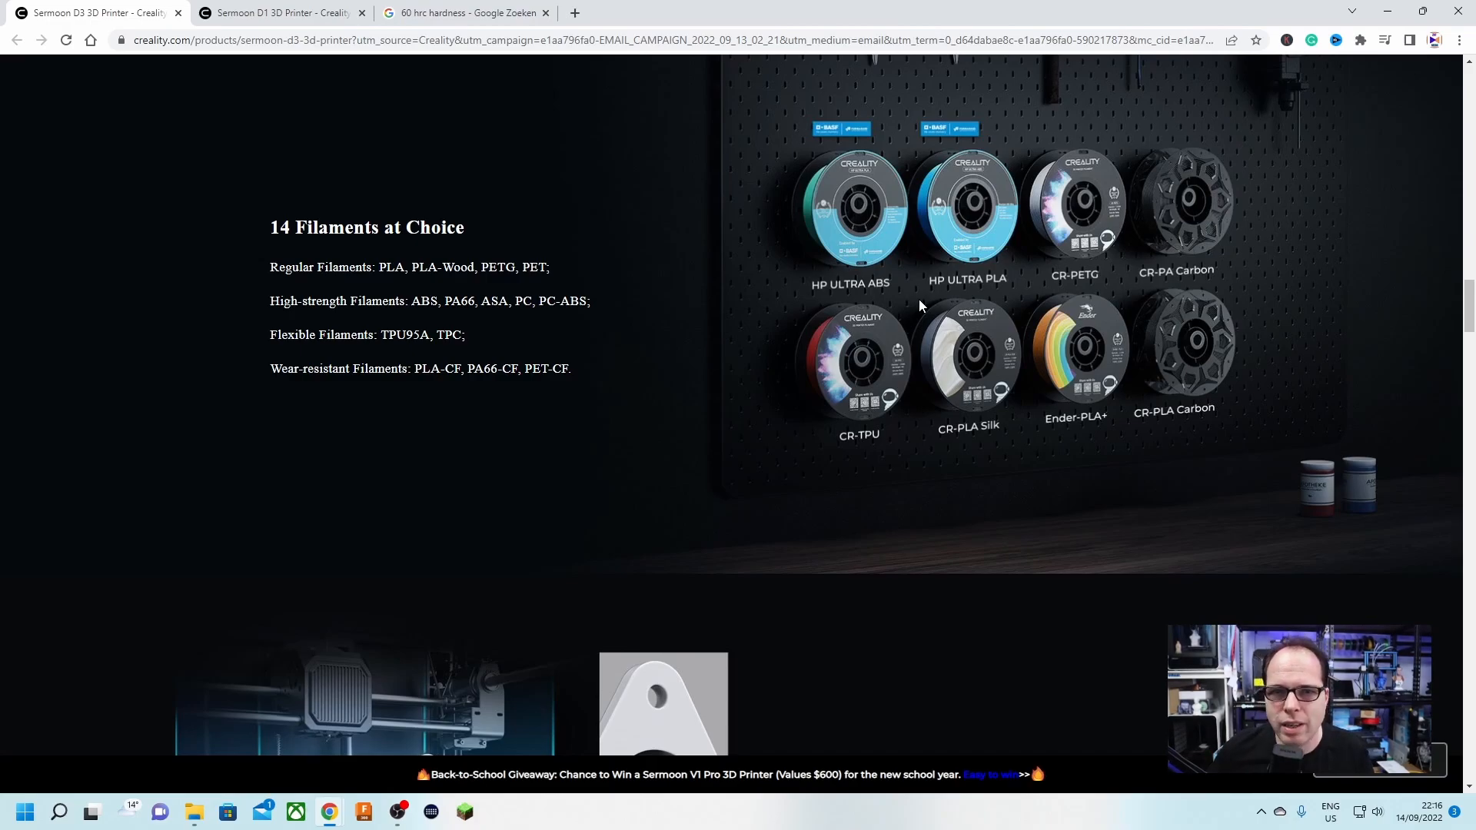
pyautogui.moveTo(878, 452)
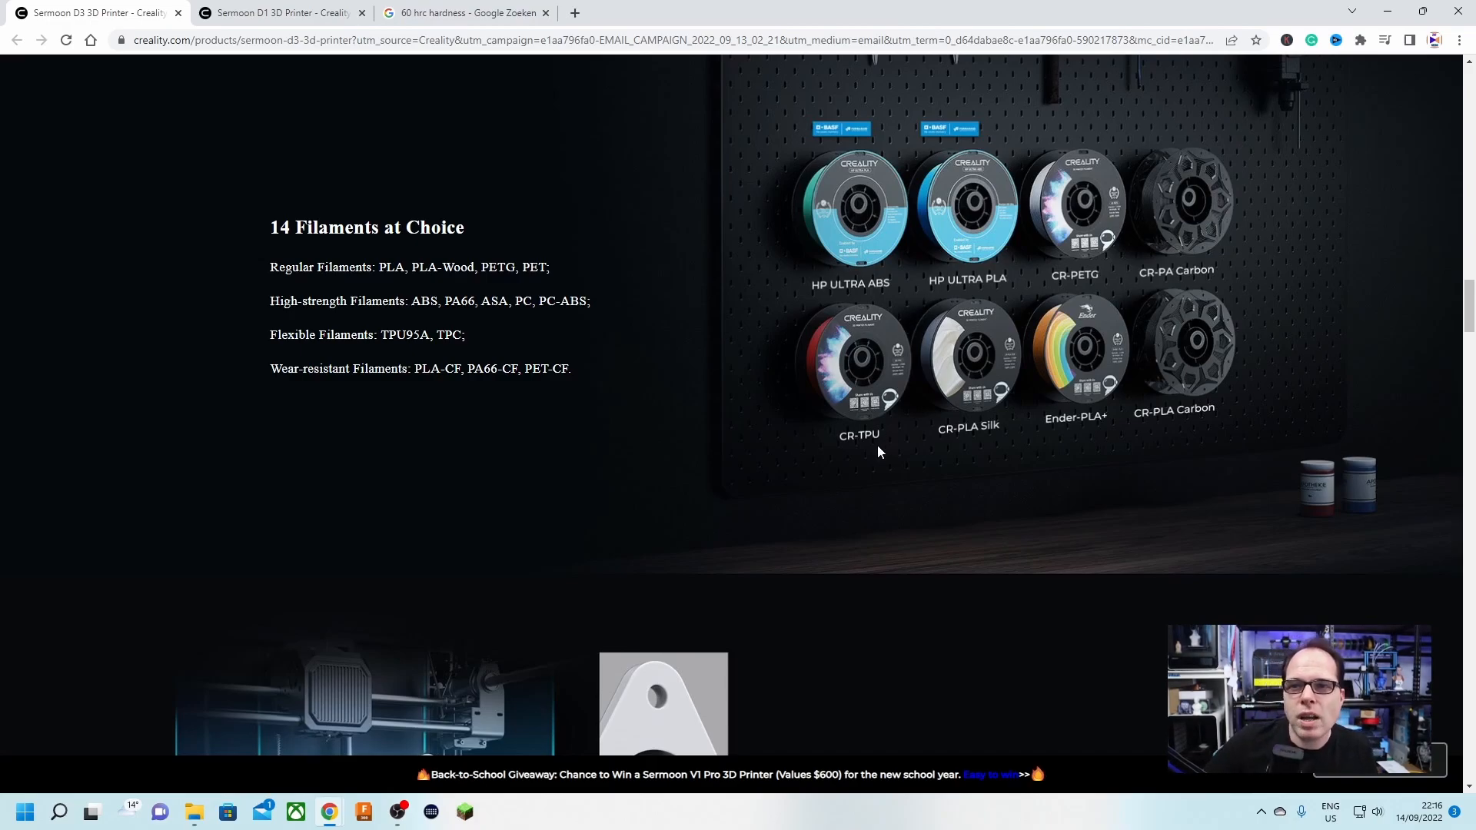
pyautogui.moveTo(875, 446)
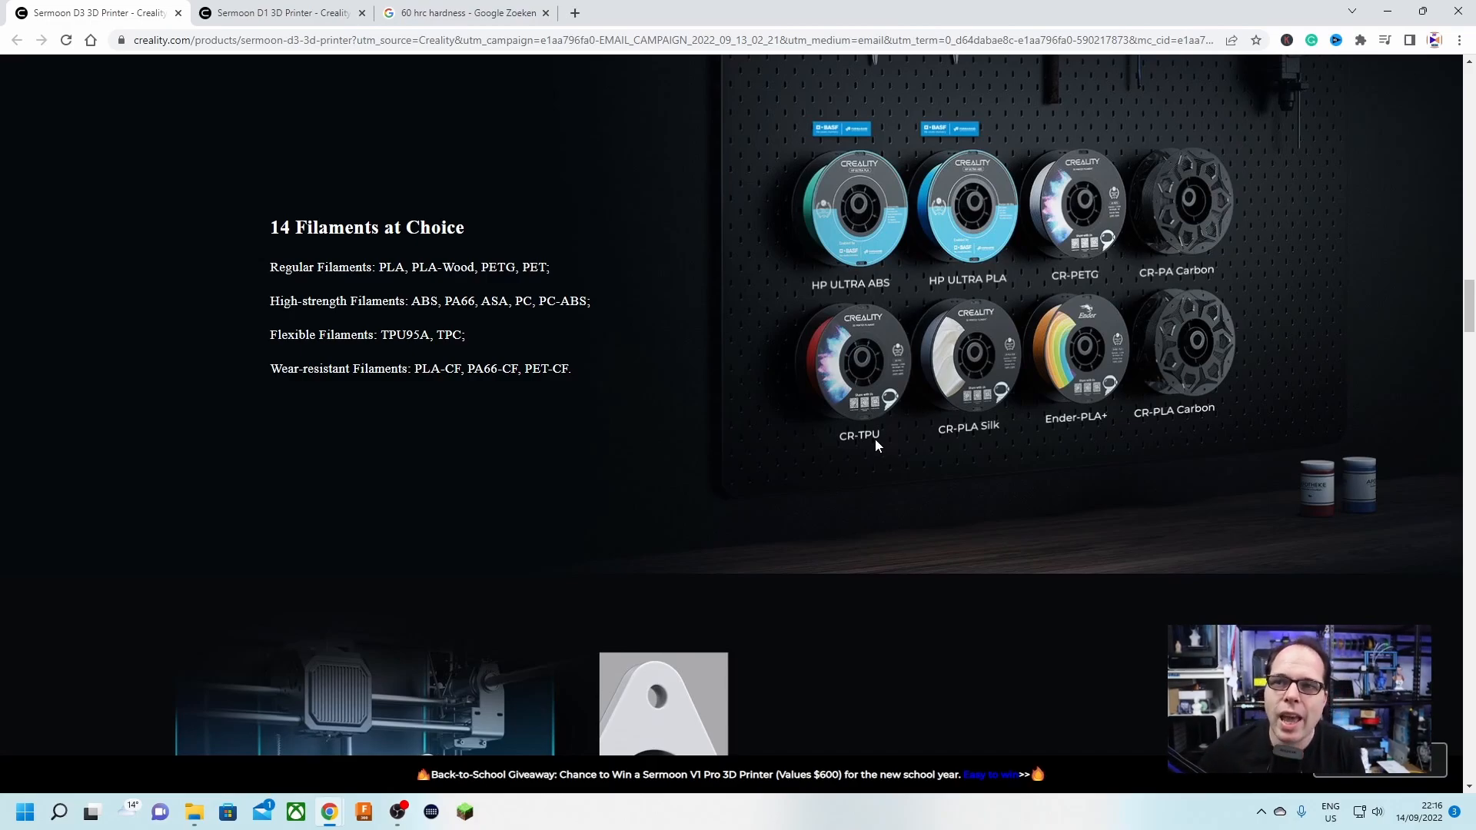
pyautogui.scroll(3)
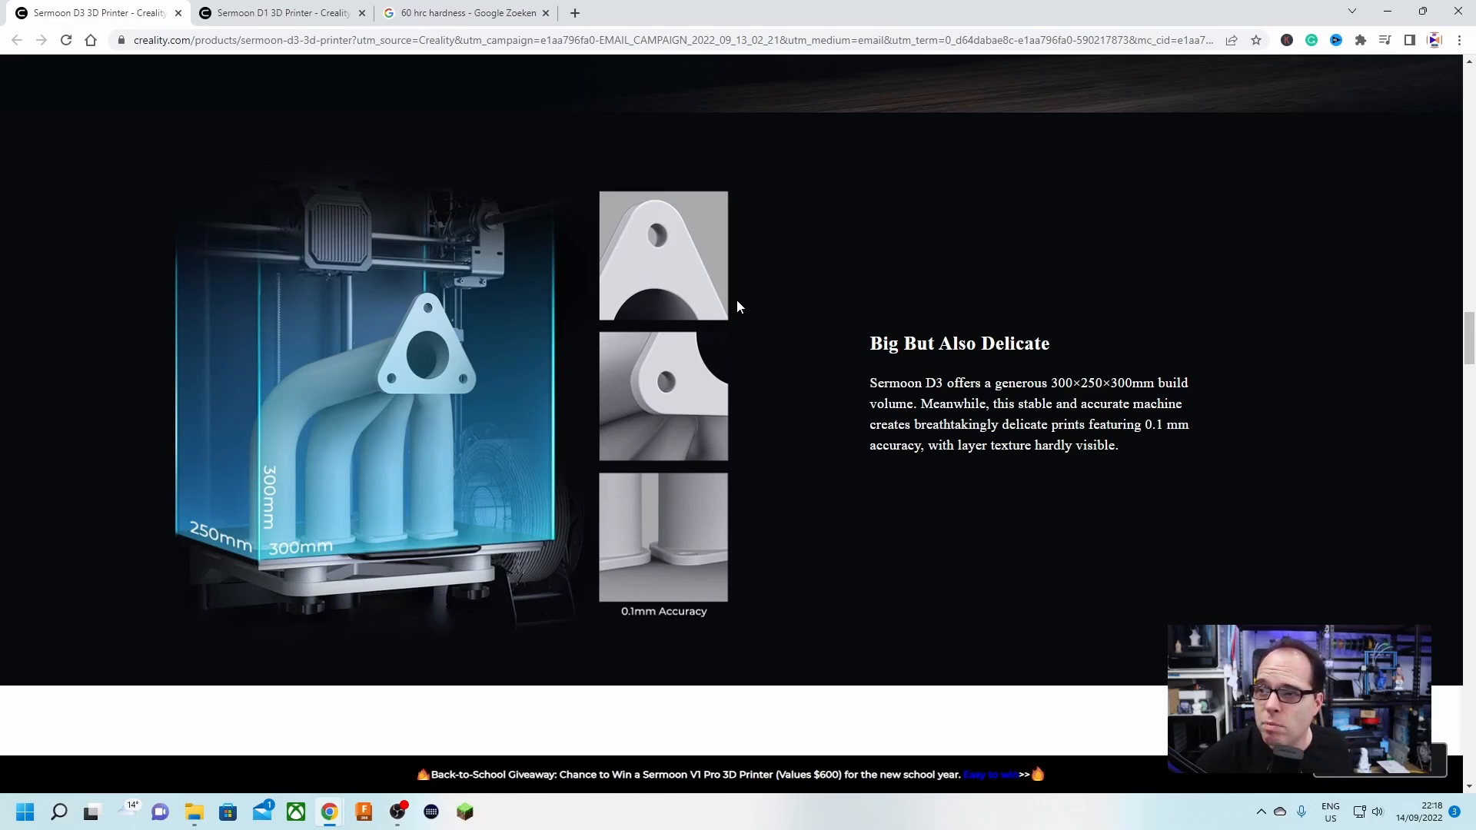
pyautogui.scroll(-3)
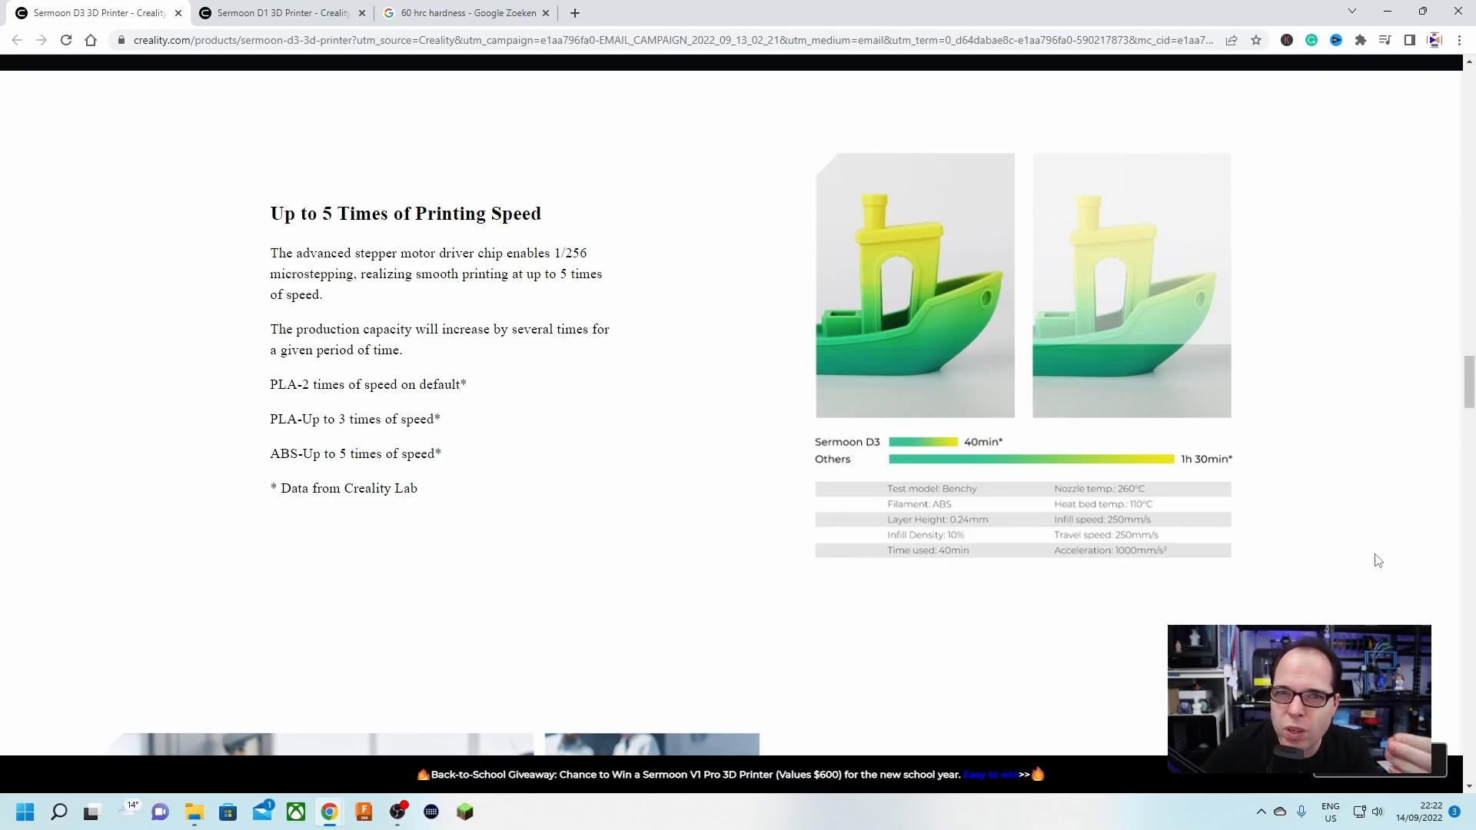
pyautogui.scroll(-3)
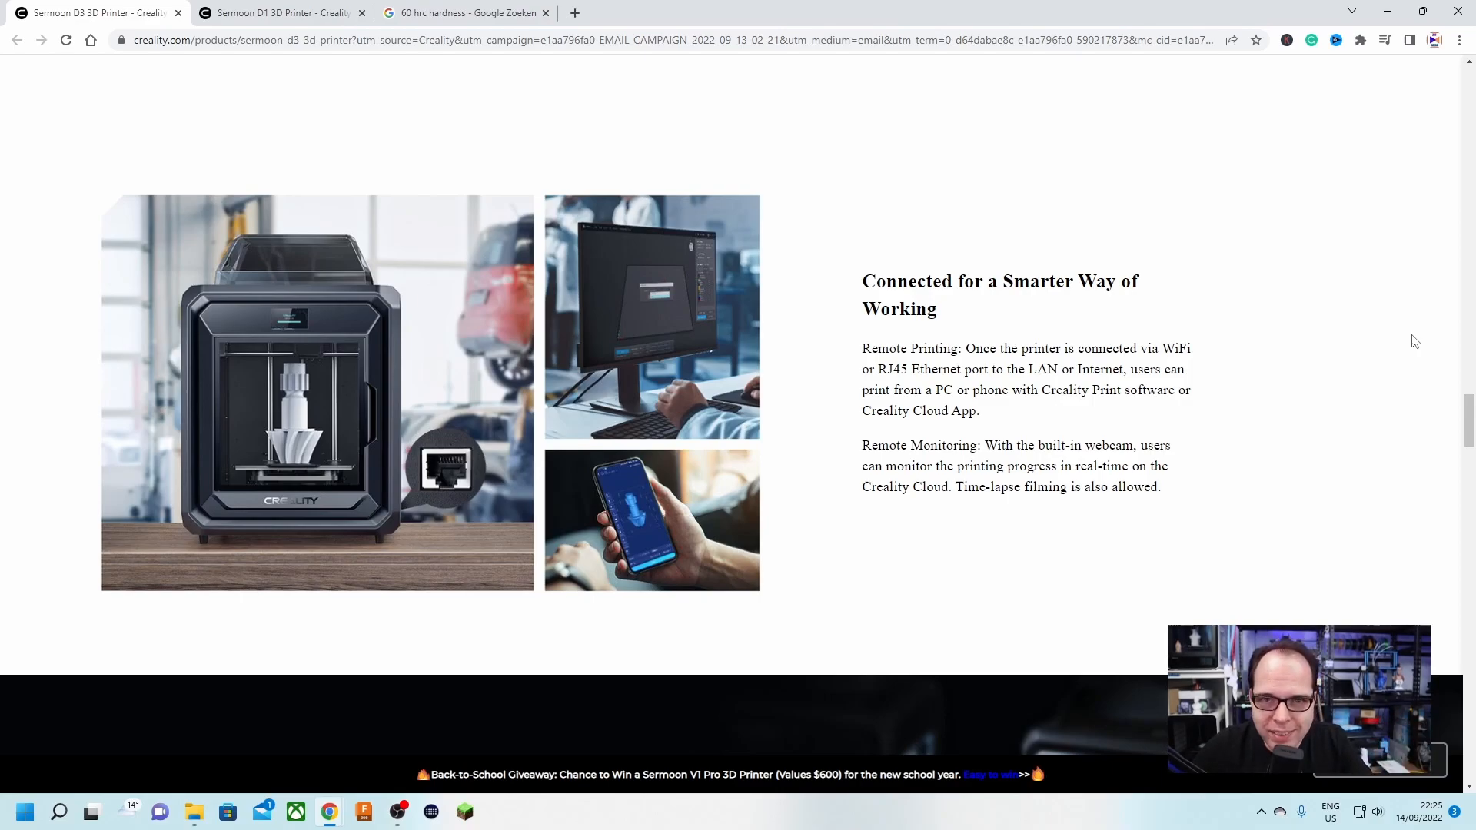
pyautogui.moveTo(1391, 342)
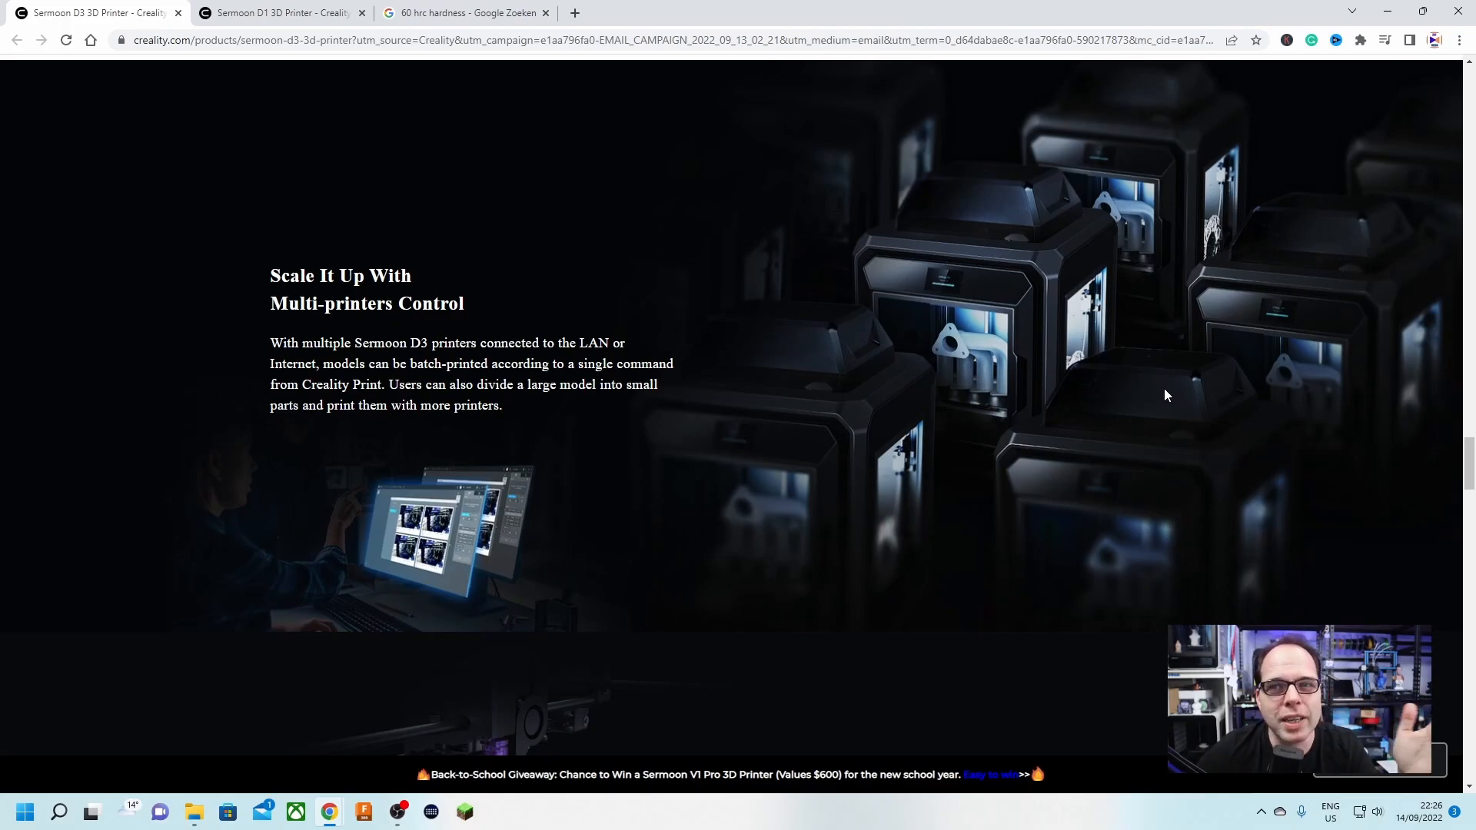
pyautogui.scroll(-3)
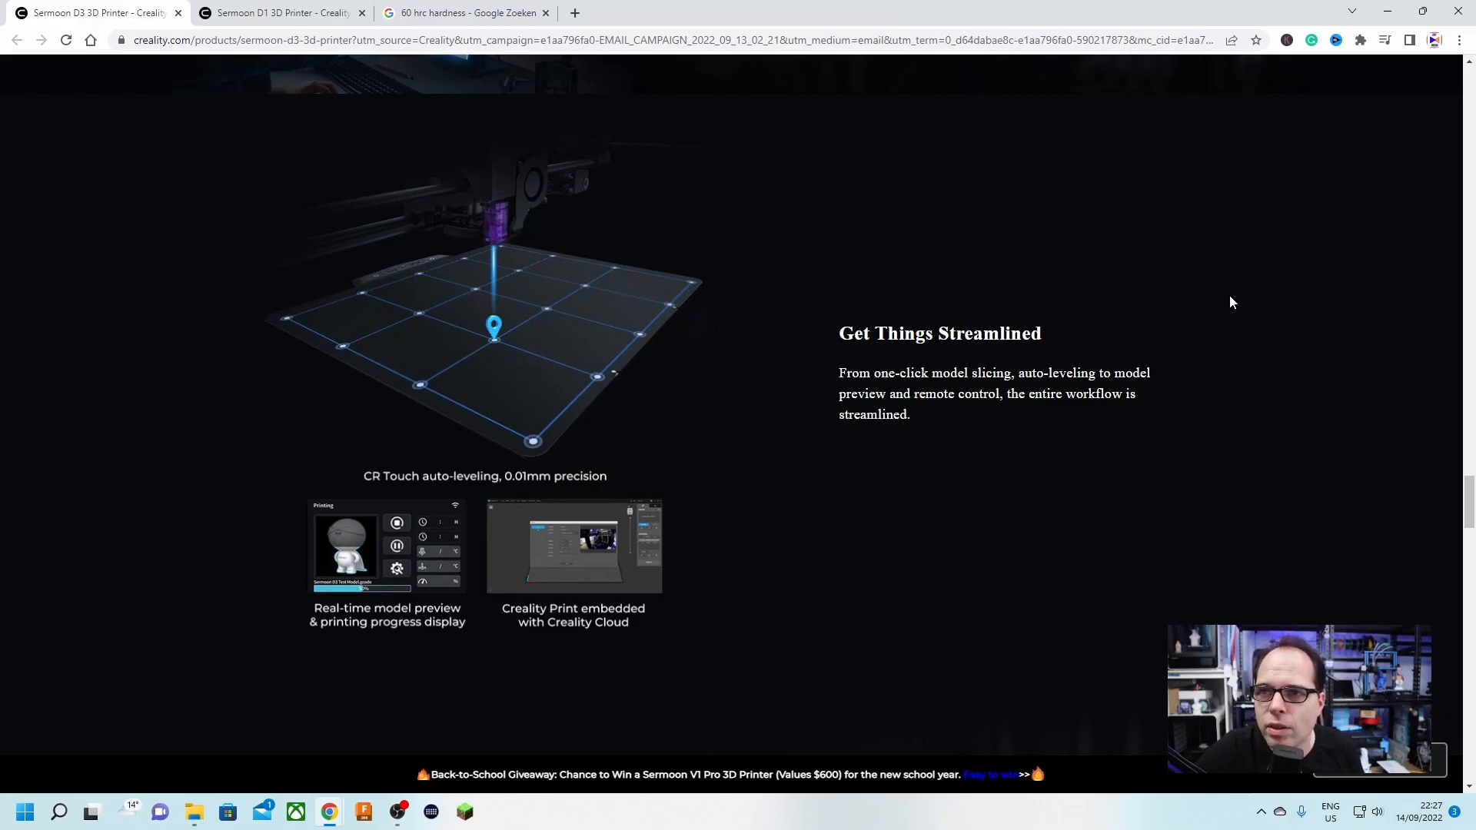
pyautogui.scroll(-3)
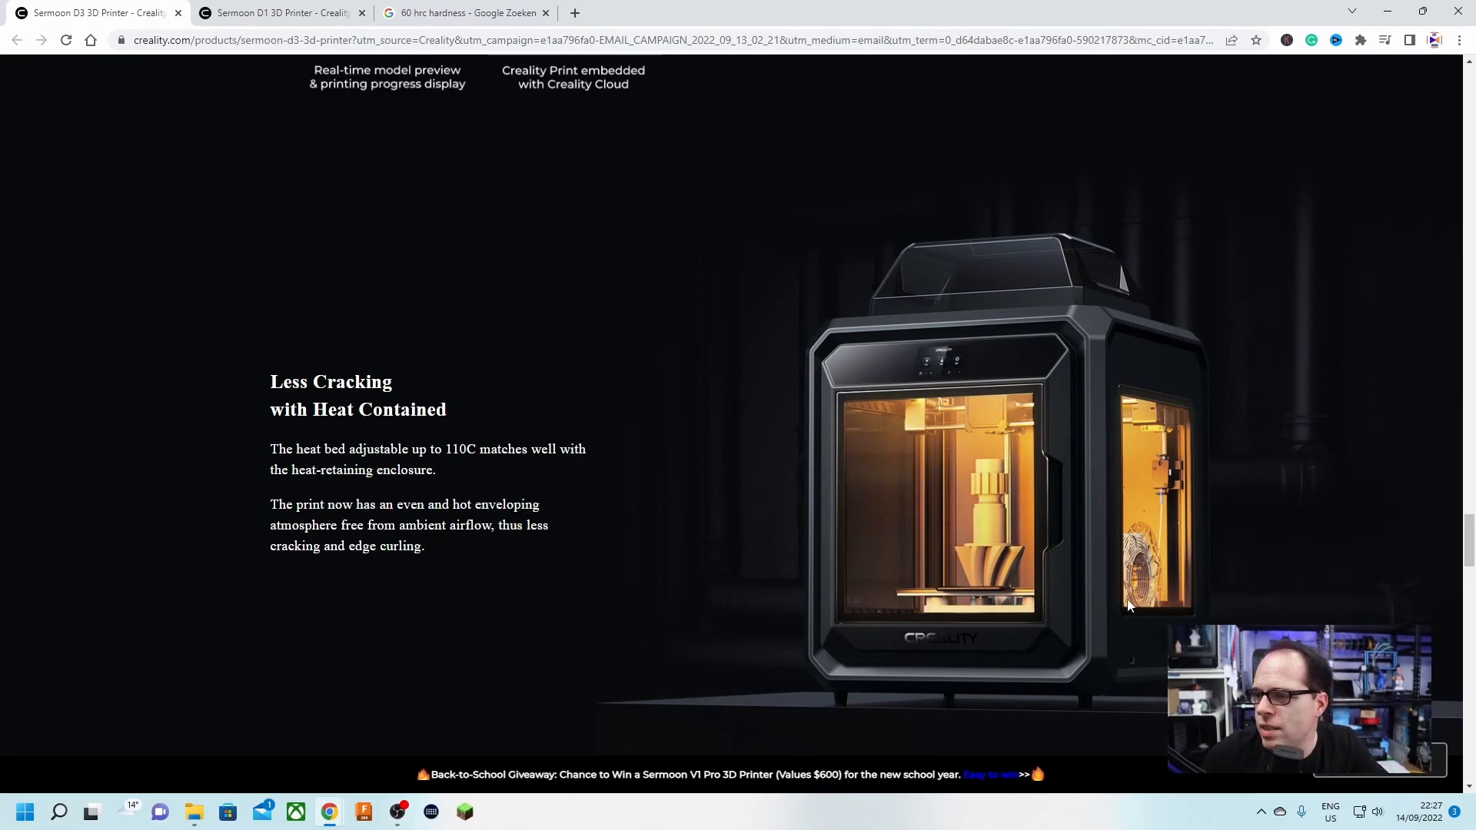
pyautogui.moveTo(1224, 550)
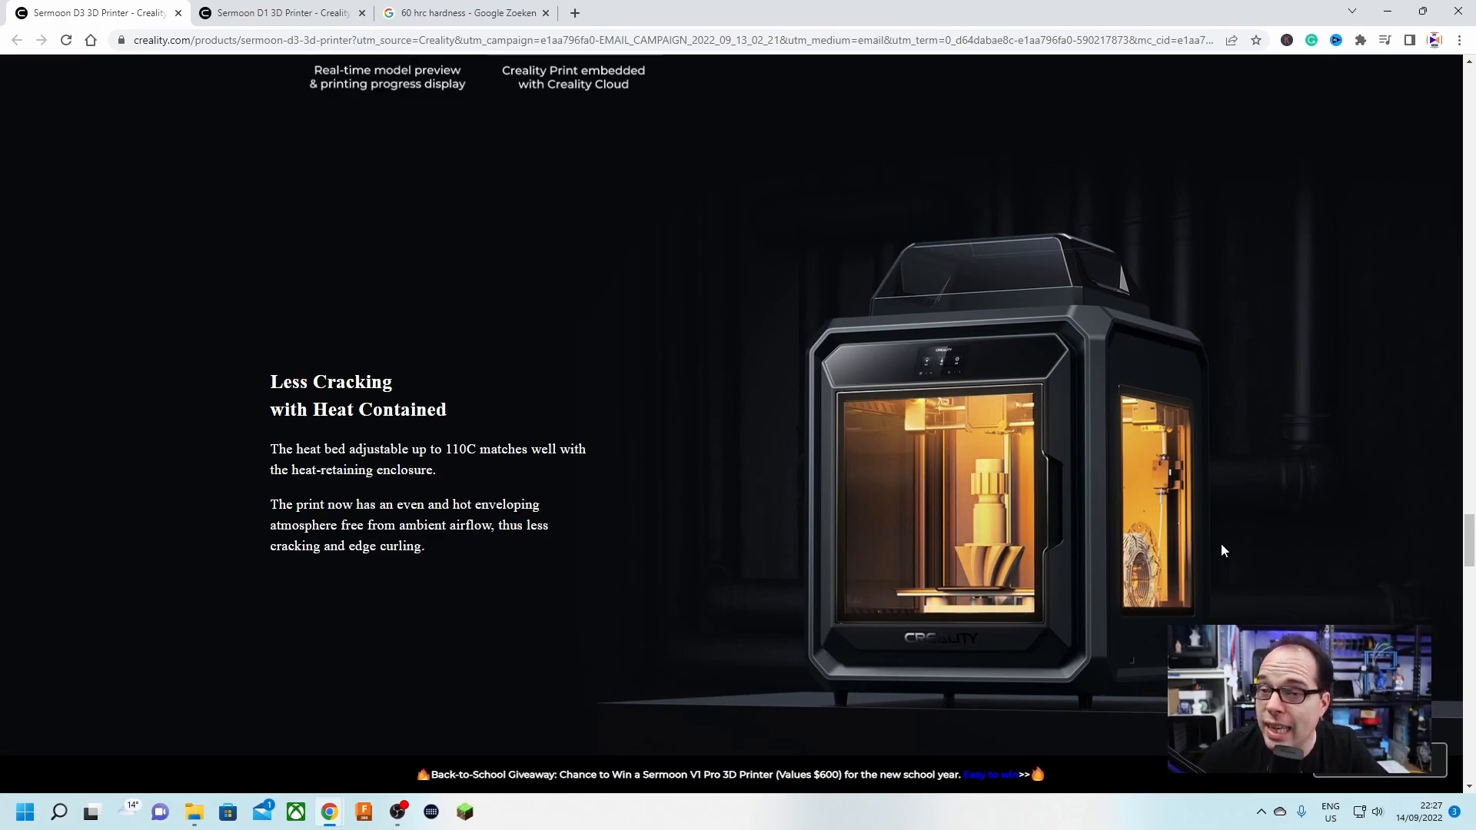
pyautogui.moveTo(1260, 540)
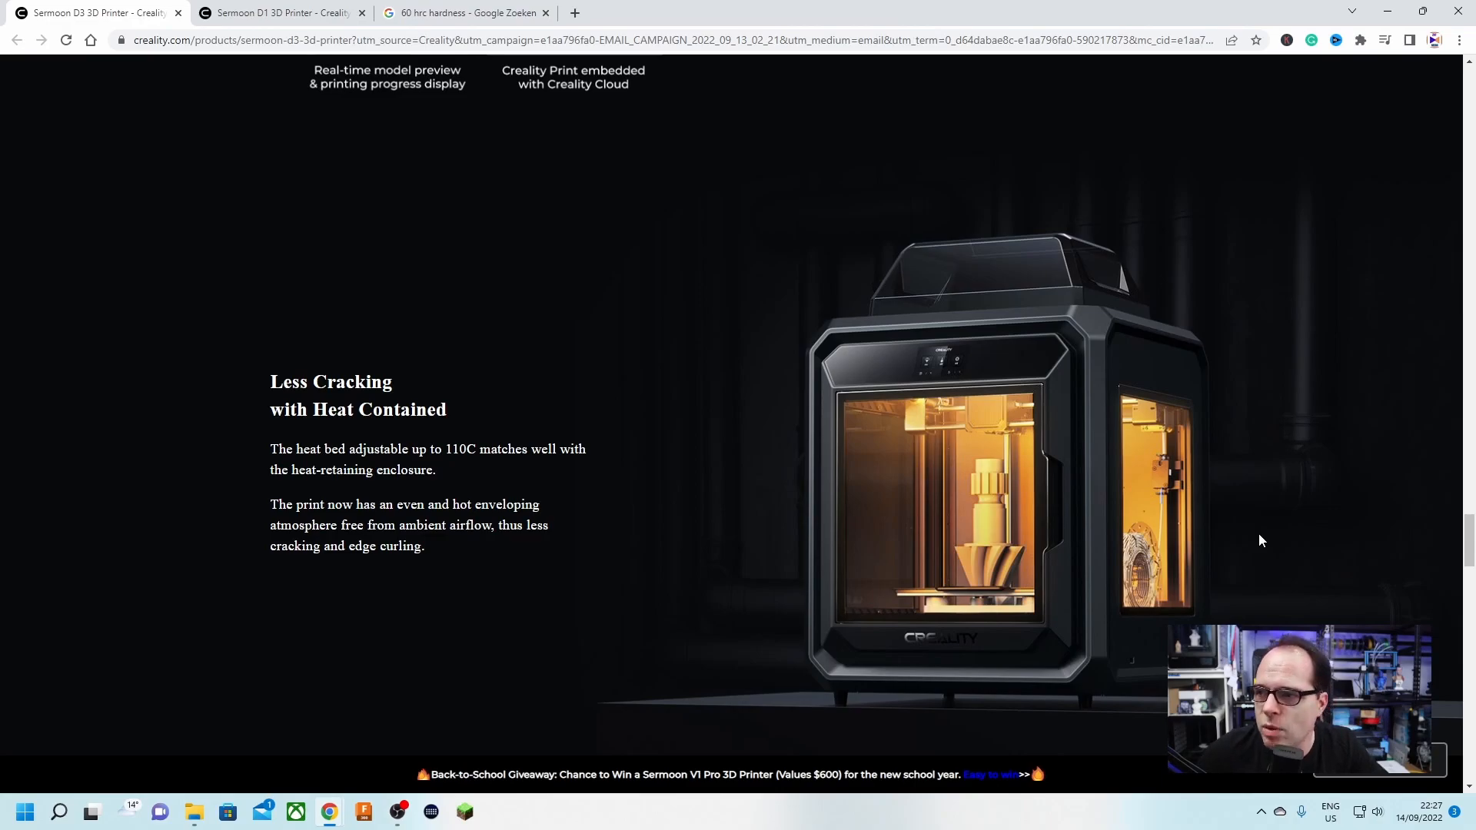
pyautogui.moveTo(1179, 521)
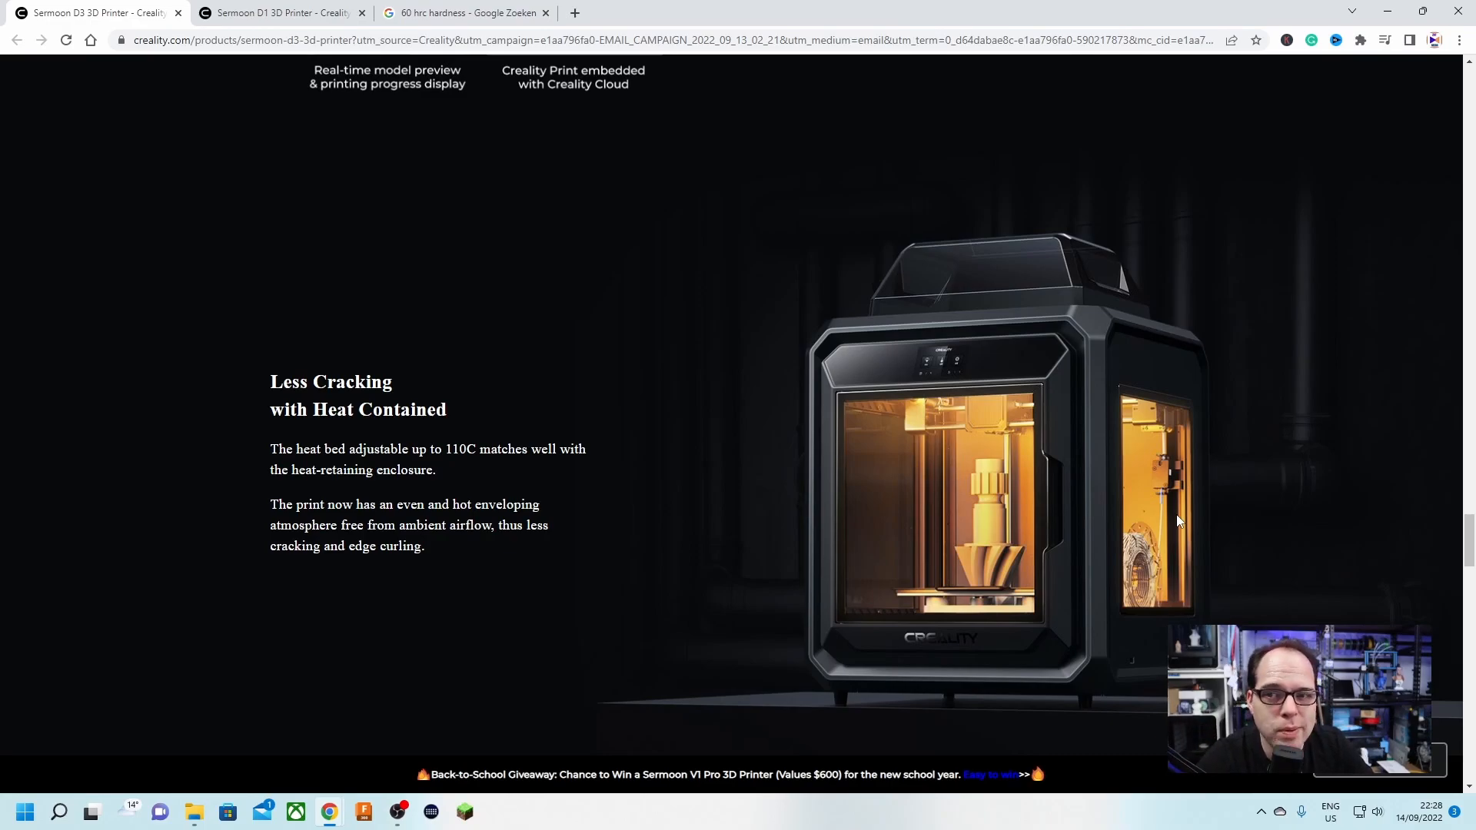
pyautogui.scroll(-3)
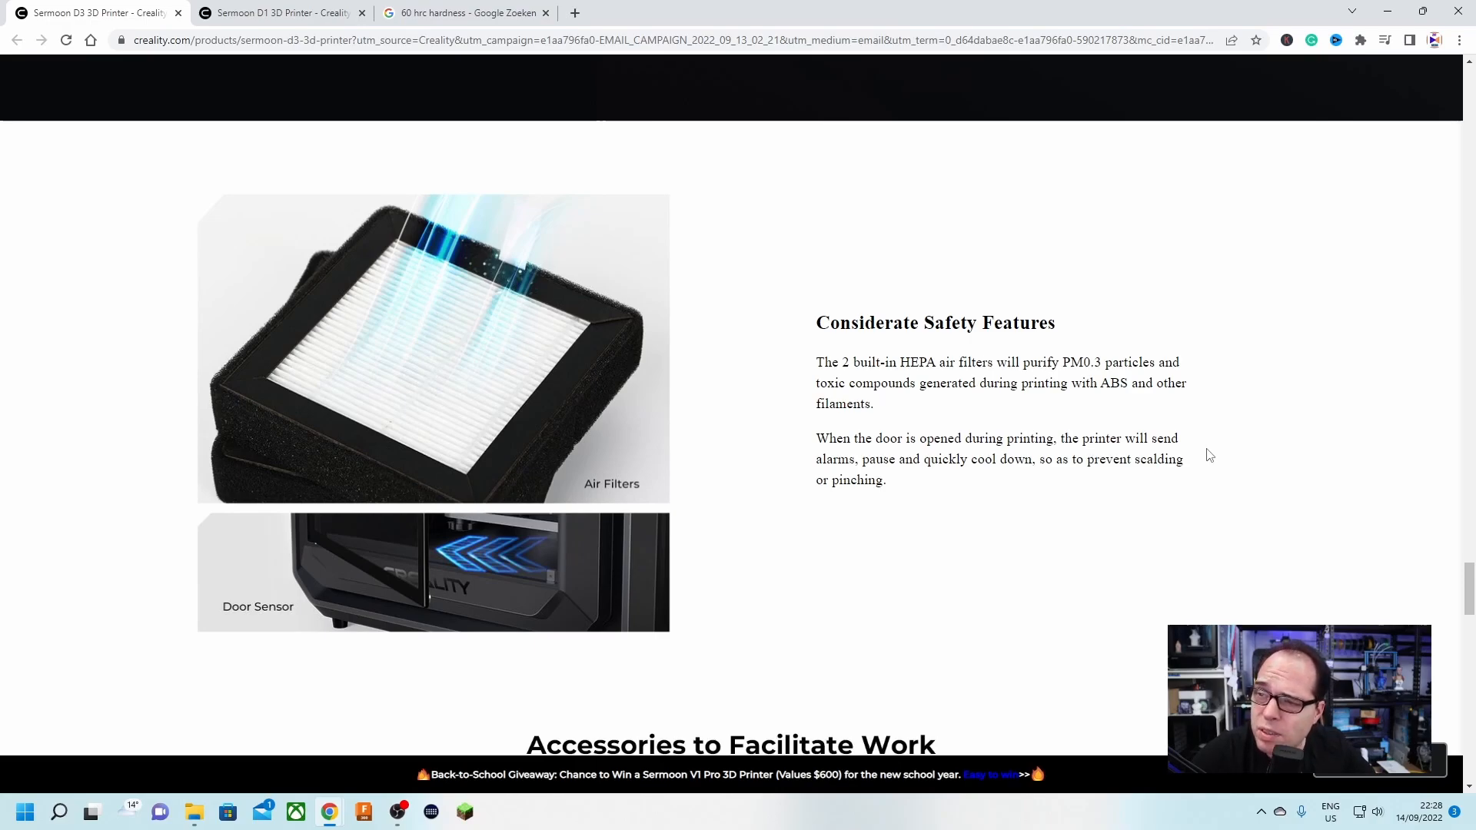
pyautogui.moveTo(657, 732)
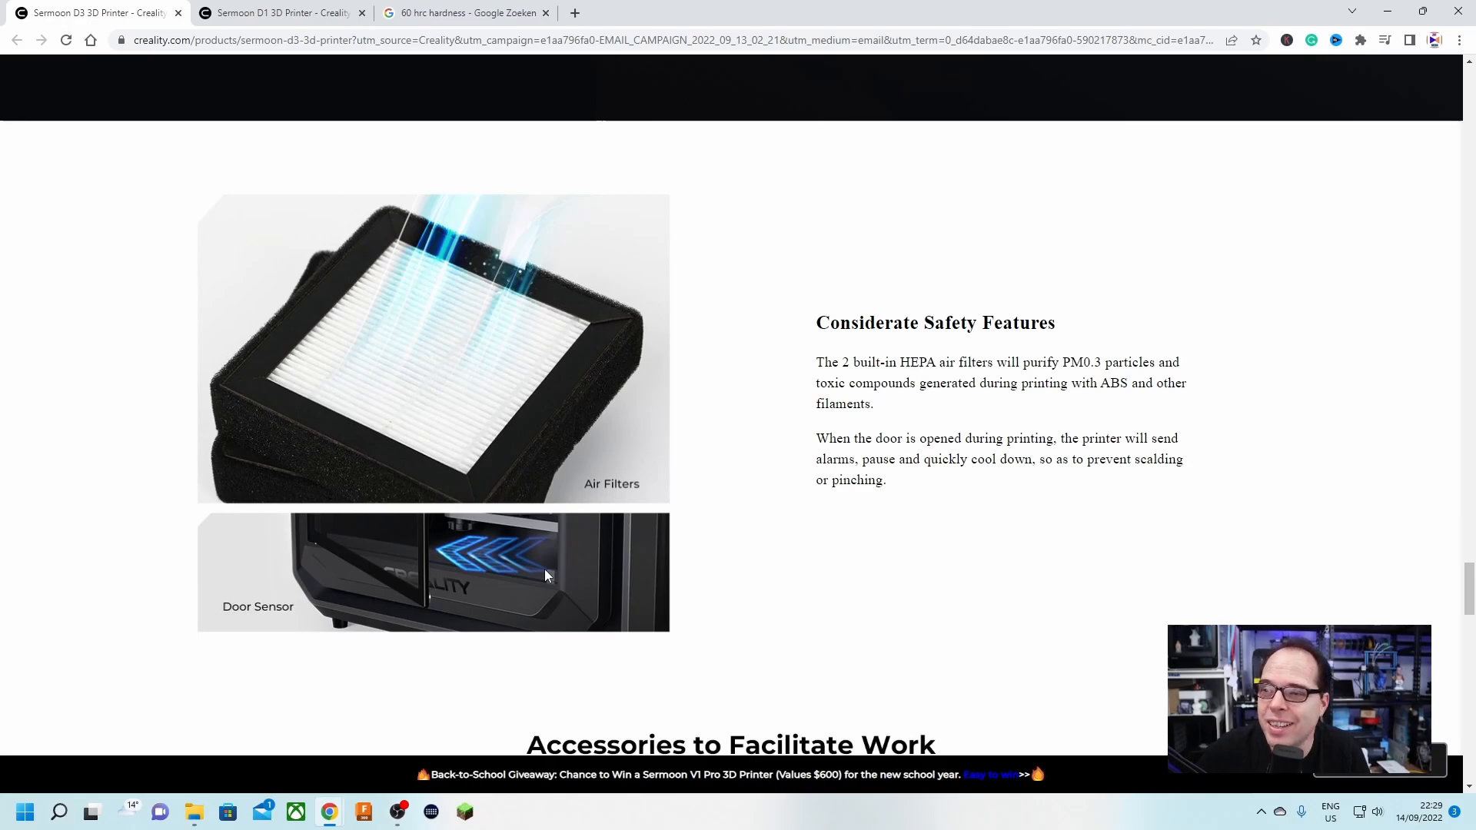
pyautogui.scroll(3)
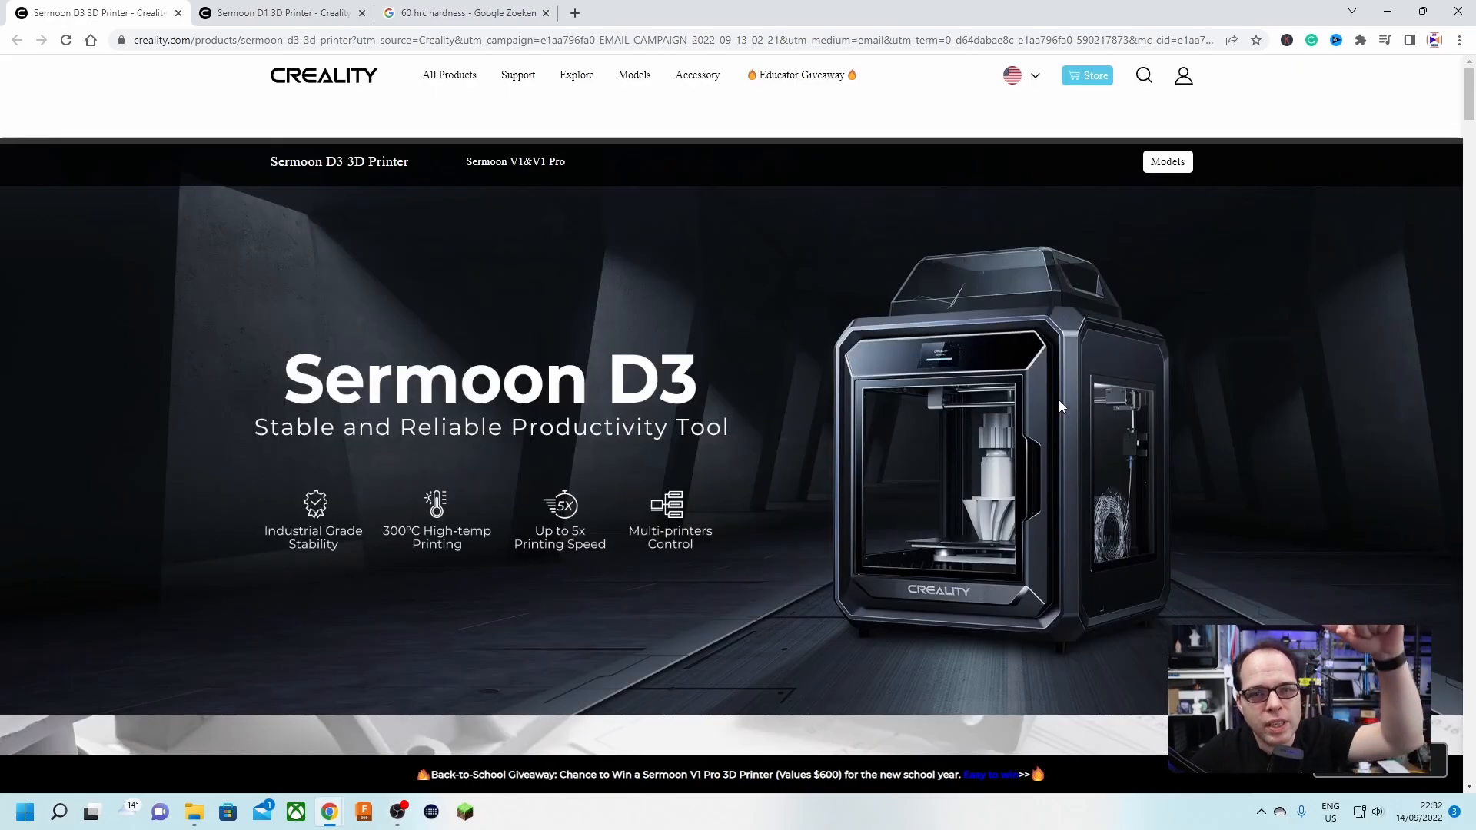